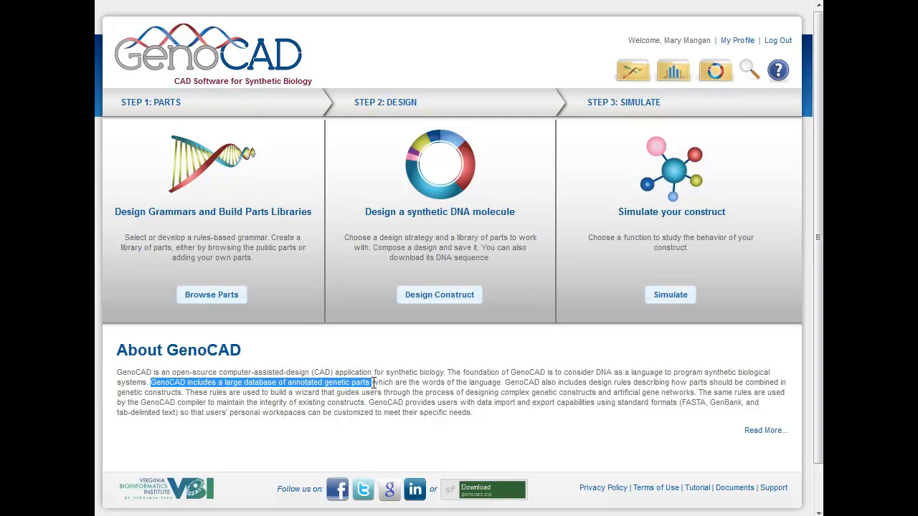
mouse_move(315, 398)
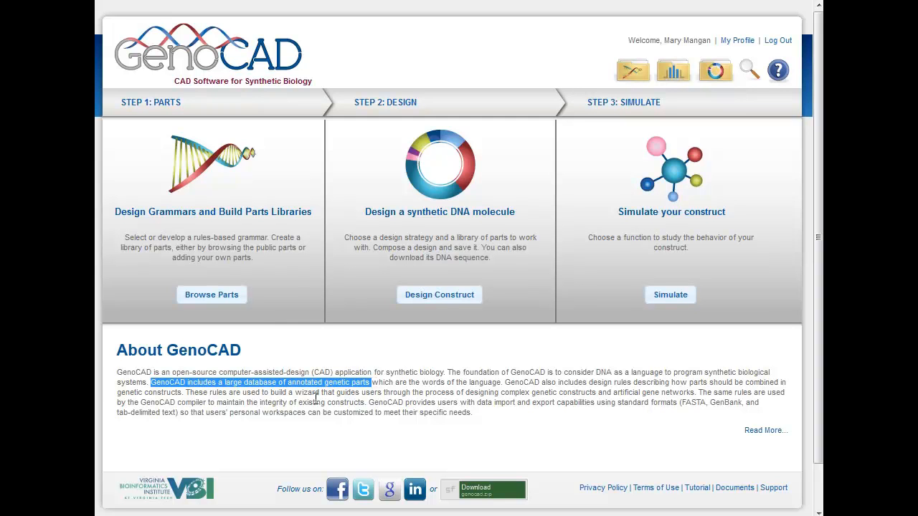
Highlight the About description's sentence on rules building a wizard.
double_click(197, 393)
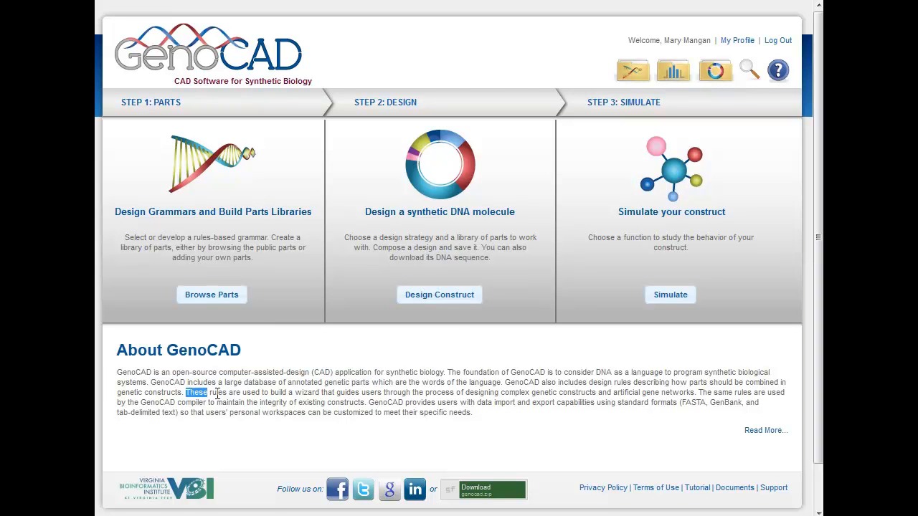
drag(186, 393, 327, 393)
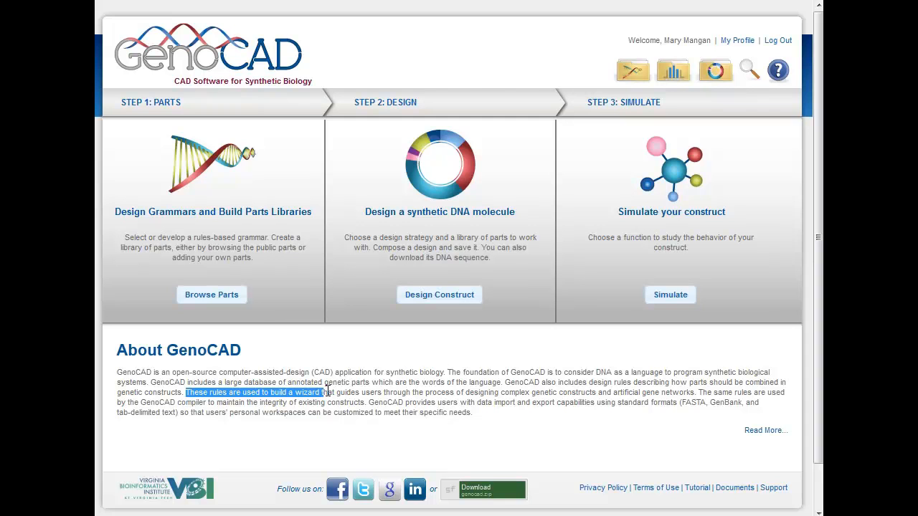
mouse_move(267, 241)
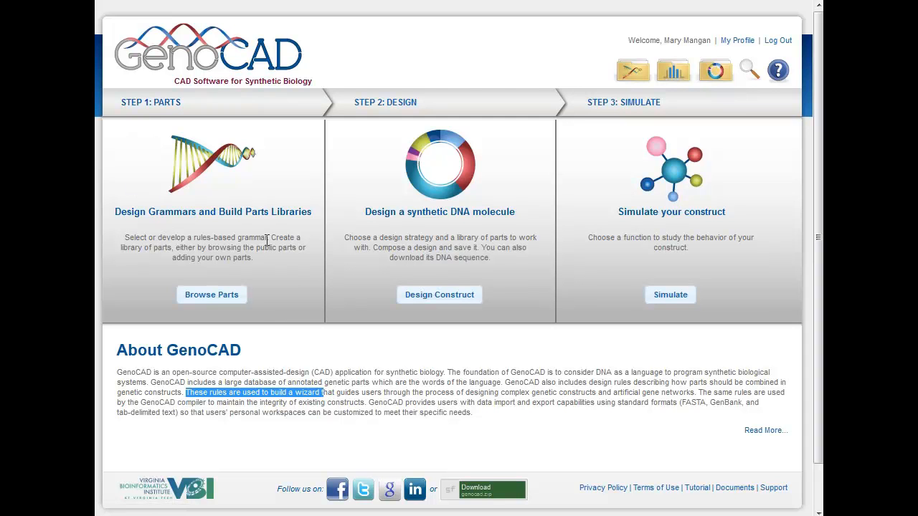
mouse_move(257, 209)
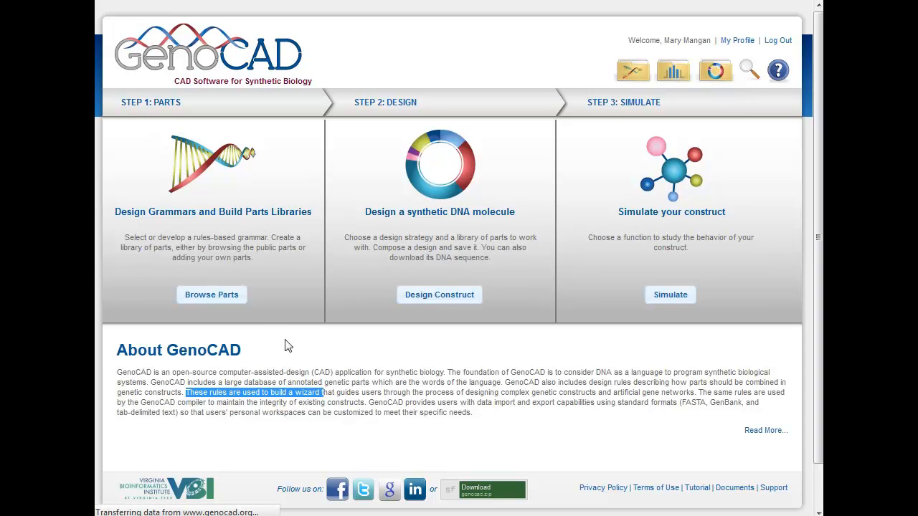
Browse the E. coli public library's parts table in the Parts libraries view.
click(212, 295)
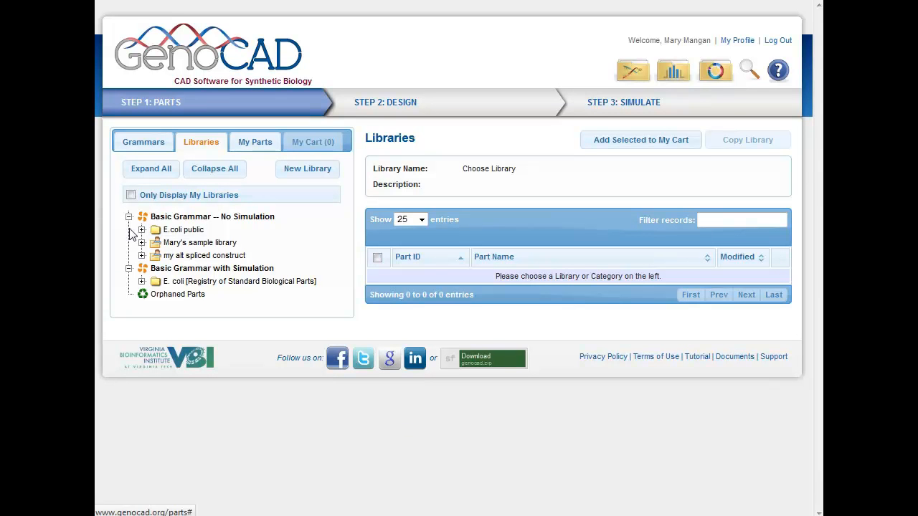
click(142, 229)
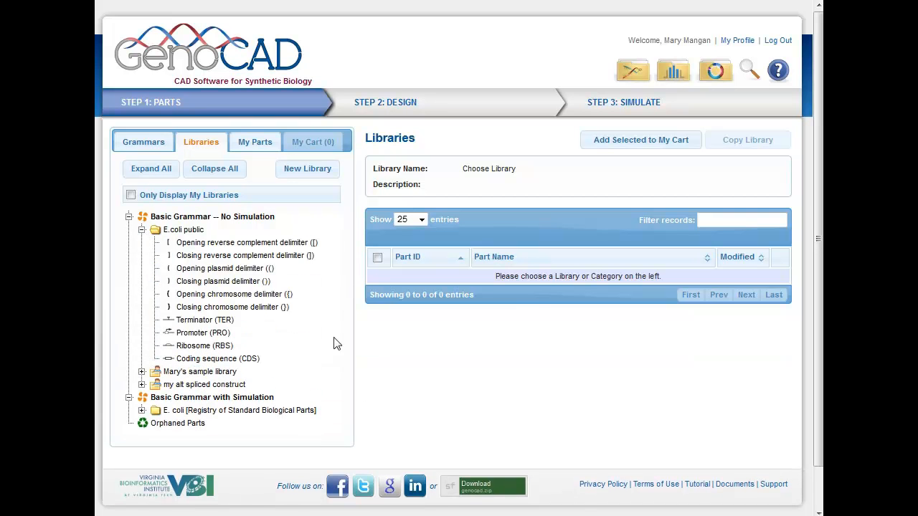
click(183, 229)
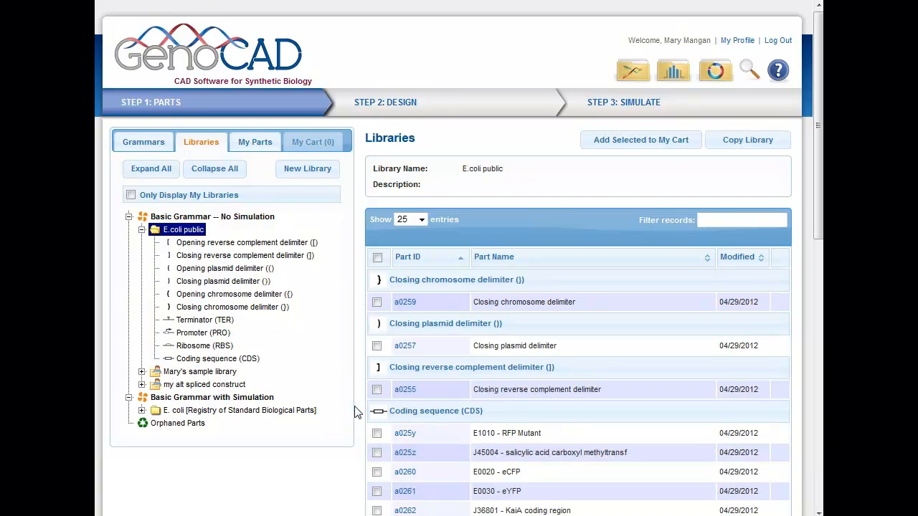
scroll(down, 3)
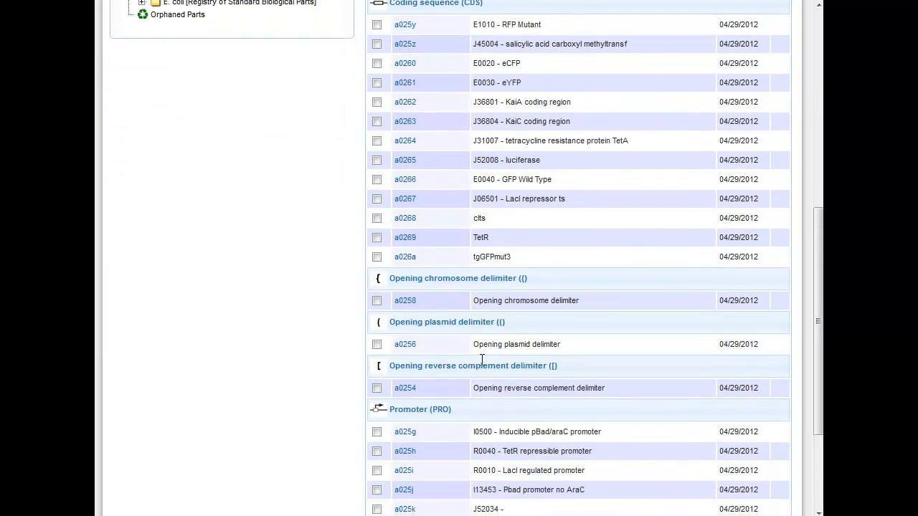
scroll(up, 3)
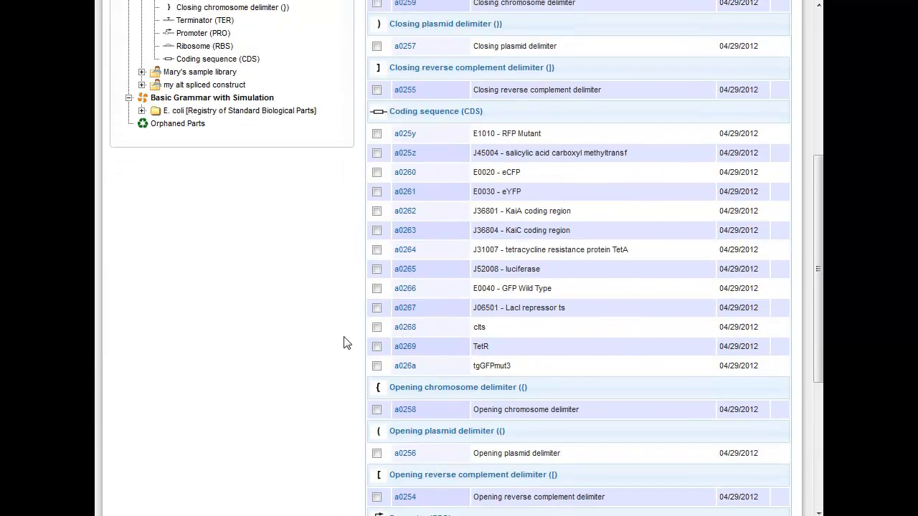
scroll(up, 3)
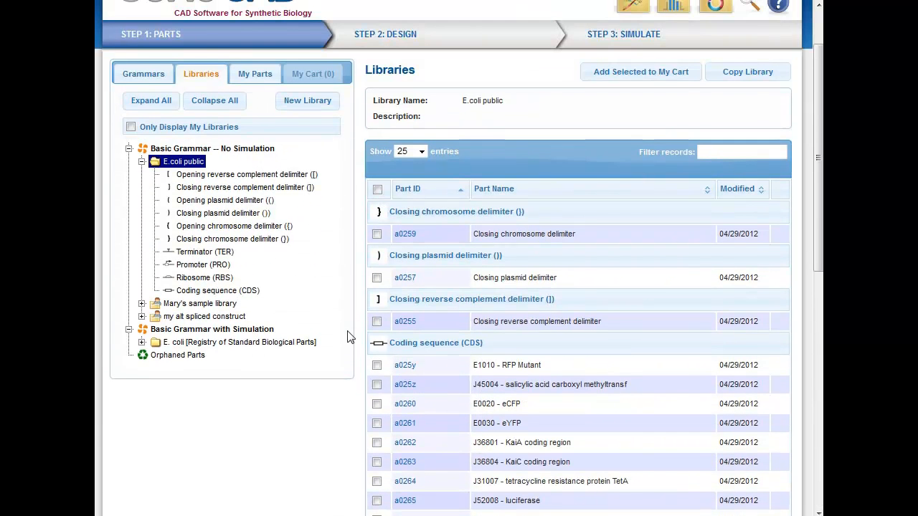
scroll(down, 3)
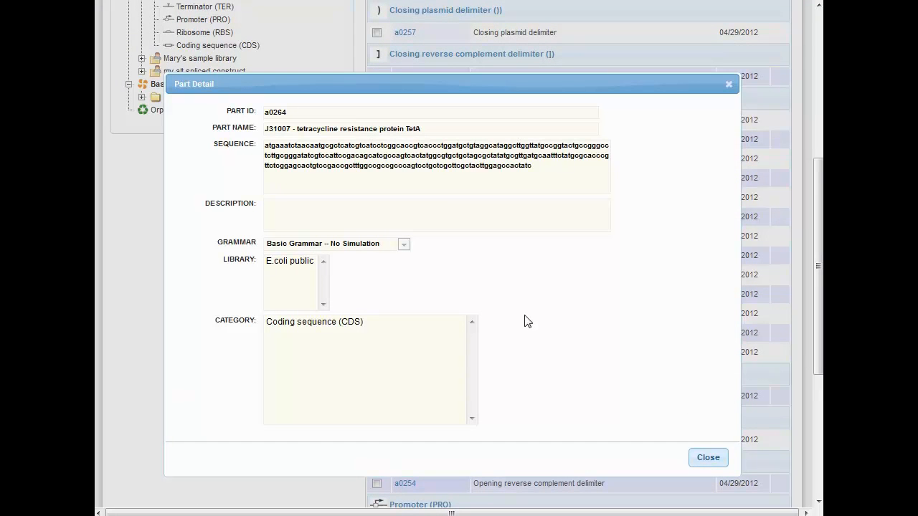
mouse_move(338, 179)
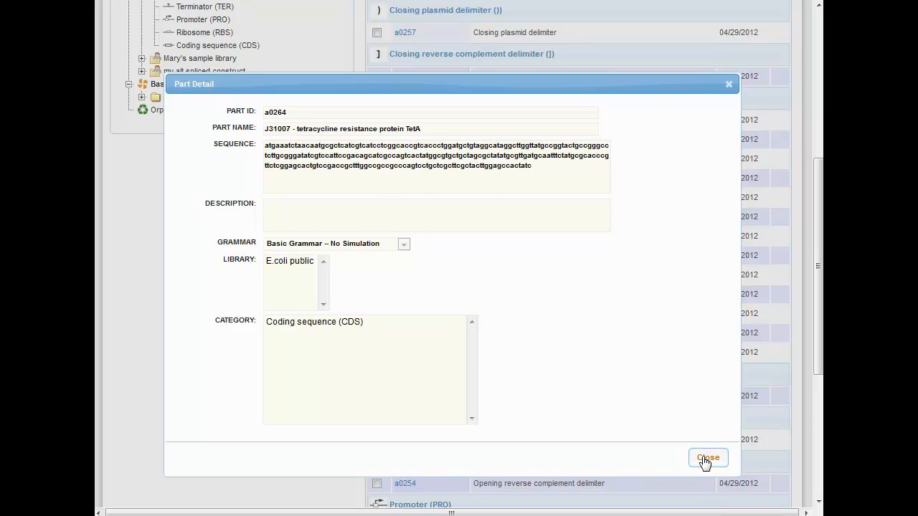
Dismiss the Part Detail dialog, briefly expanding and collapsing 'my all spliced construct'.
click(708, 459)
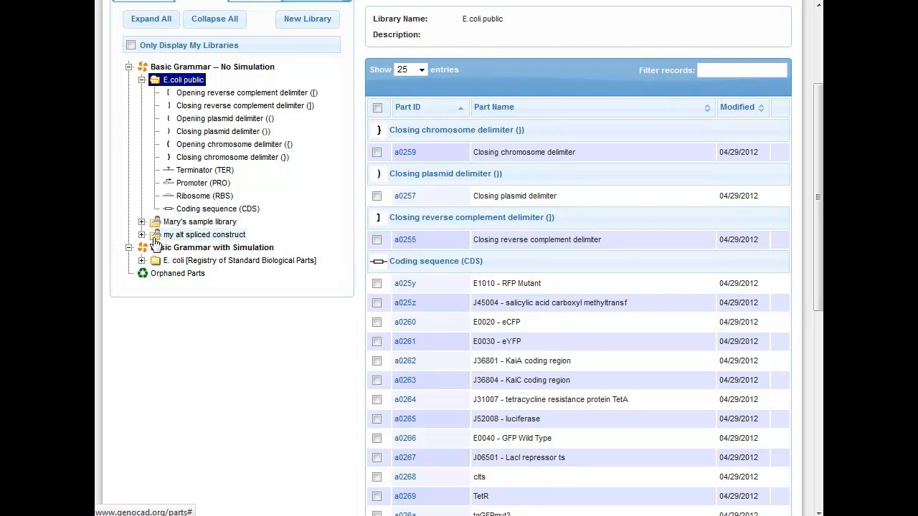
click(142, 235)
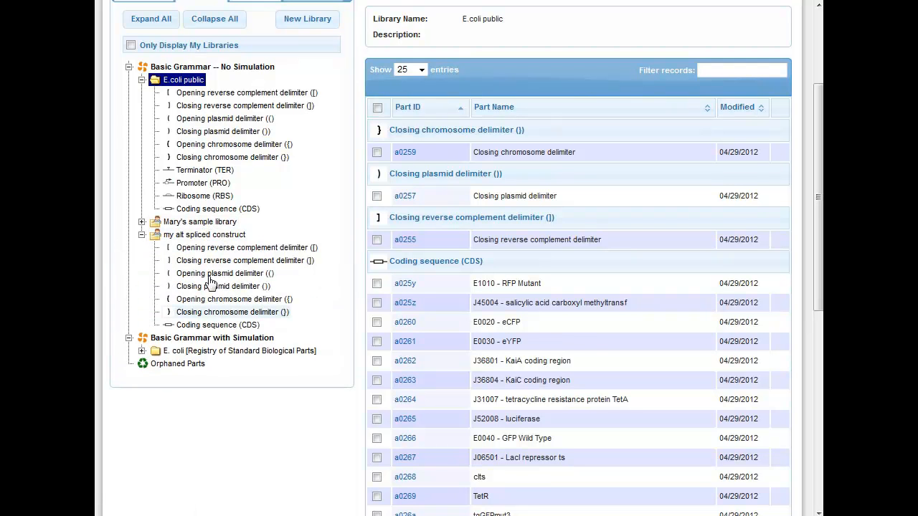
click(142, 235)
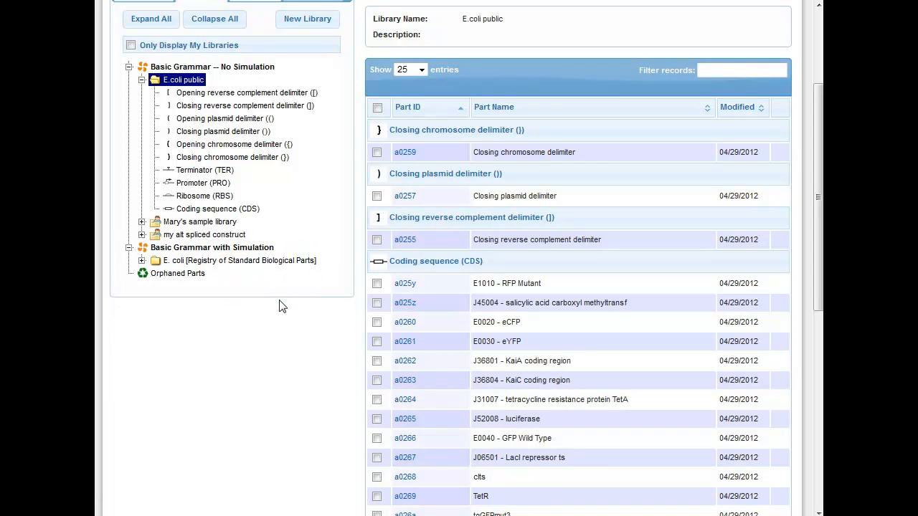
scroll(up, 3)
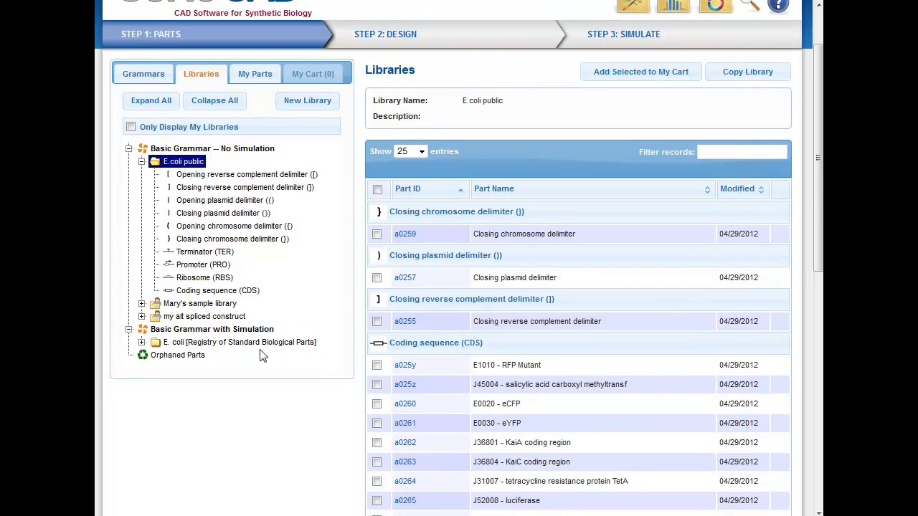
mouse_move(269, 172)
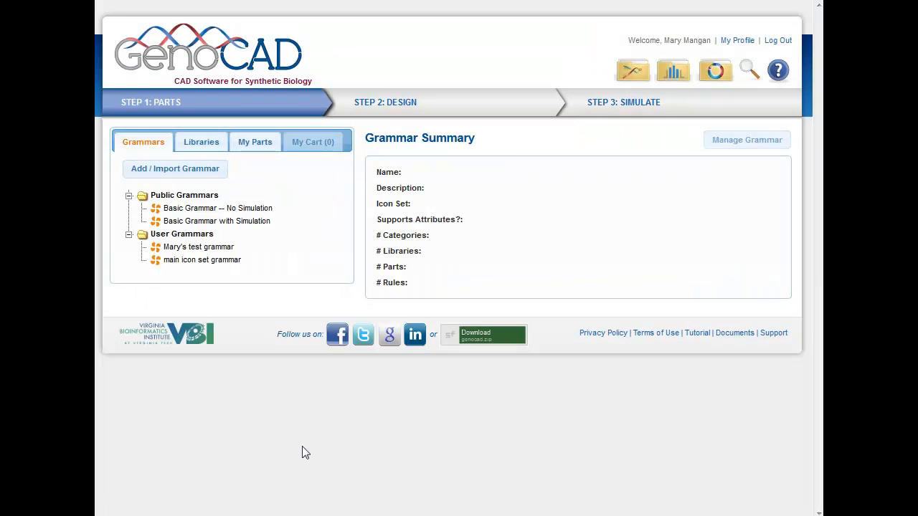
mouse_move(232, 284)
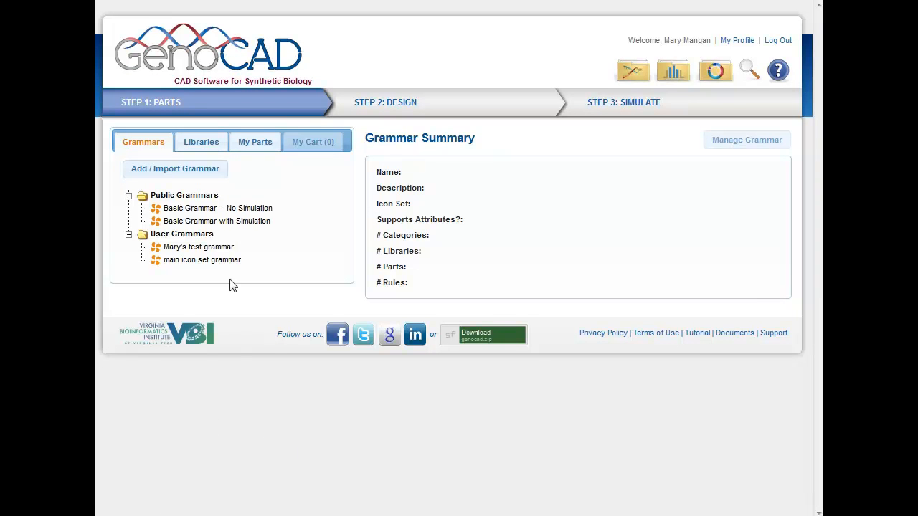
Show the Basic Grammar -- No Simulation summary: 12 categories, 3 libraries, 58 parts, 4 rules.
click(218, 208)
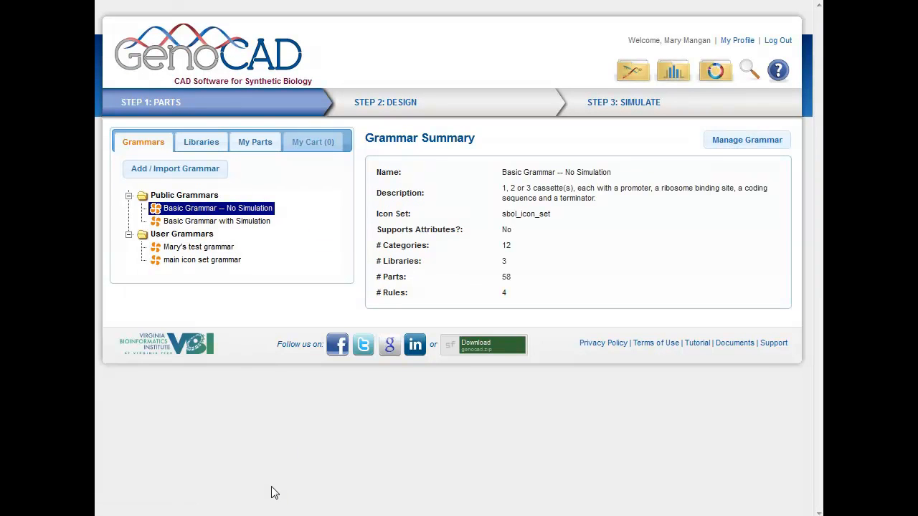
mouse_move(522, 290)
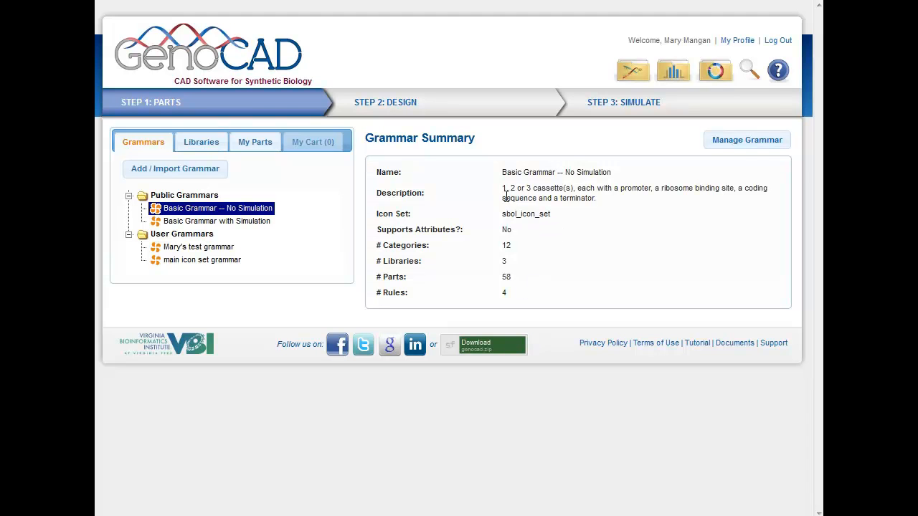
mouse_move(627, 187)
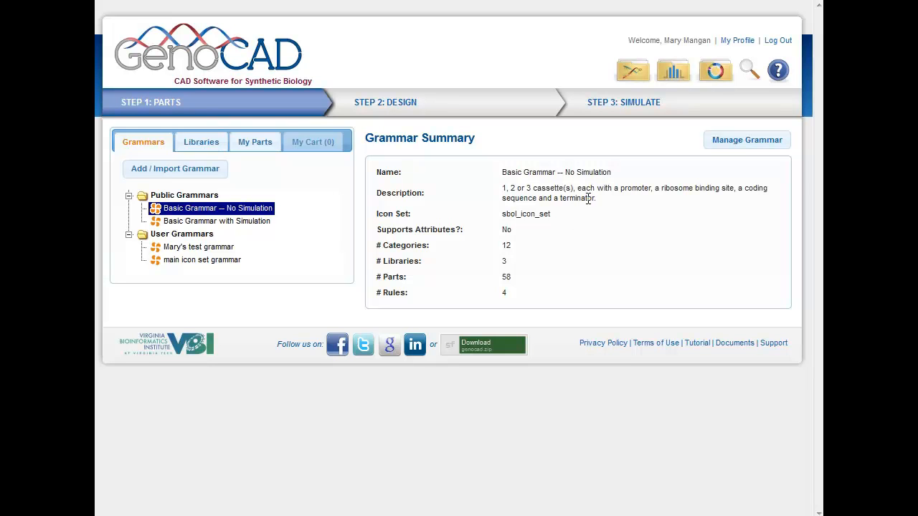
mouse_move(401, 122)
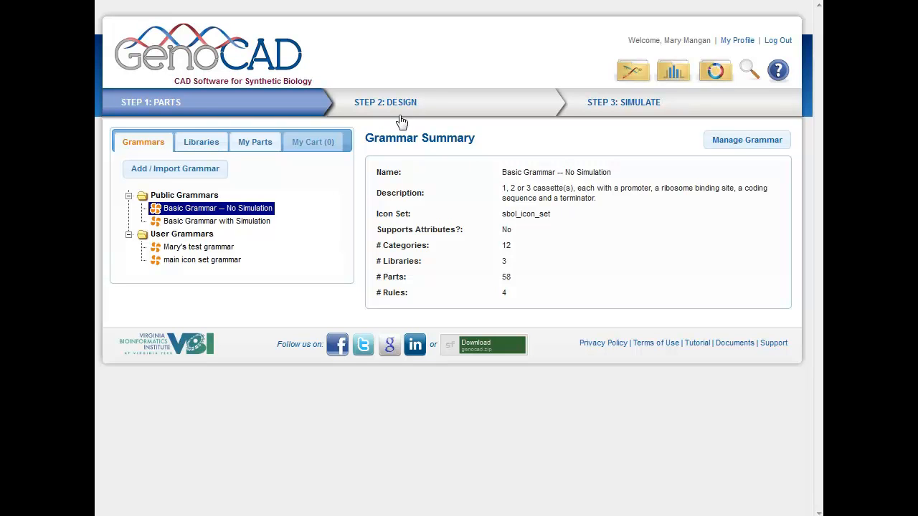
mouse_move(251, 249)
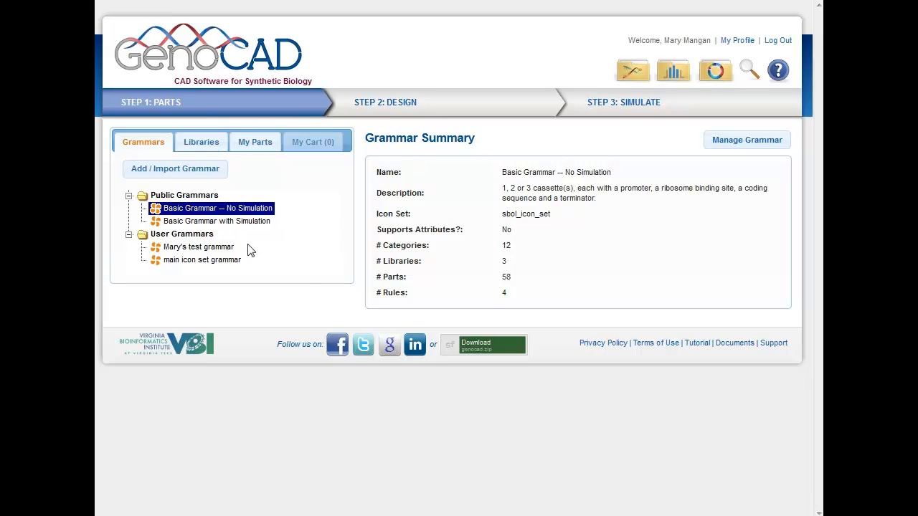
Start a new grammar with biobricks_icon_set as its image set.
click(174, 169)
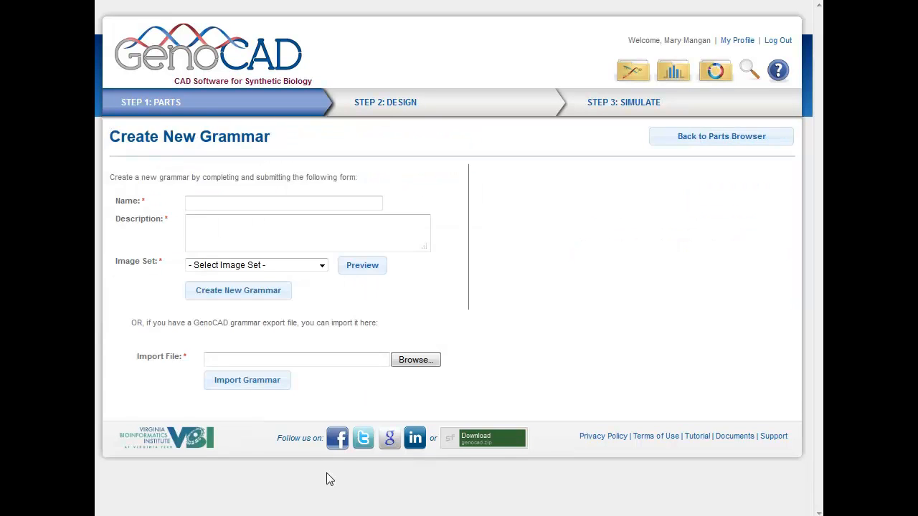
mouse_move(473, 362)
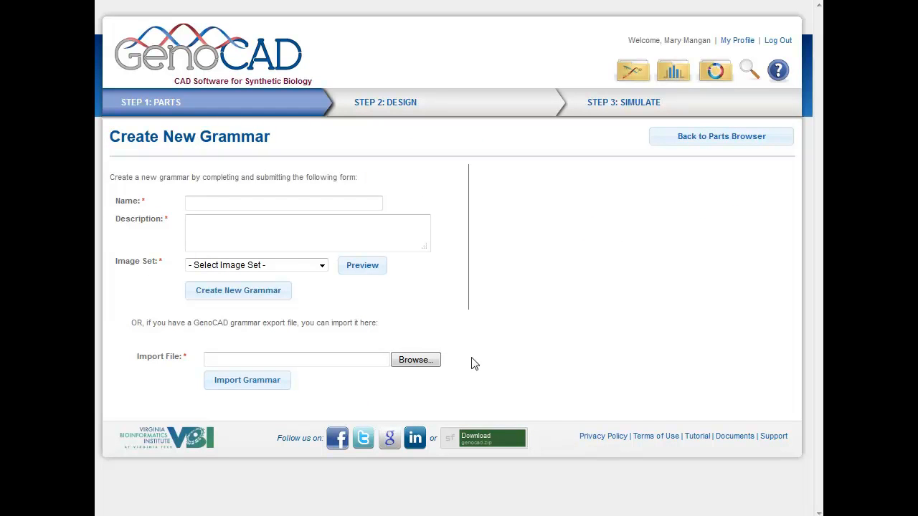
mouse_move(362, 275)
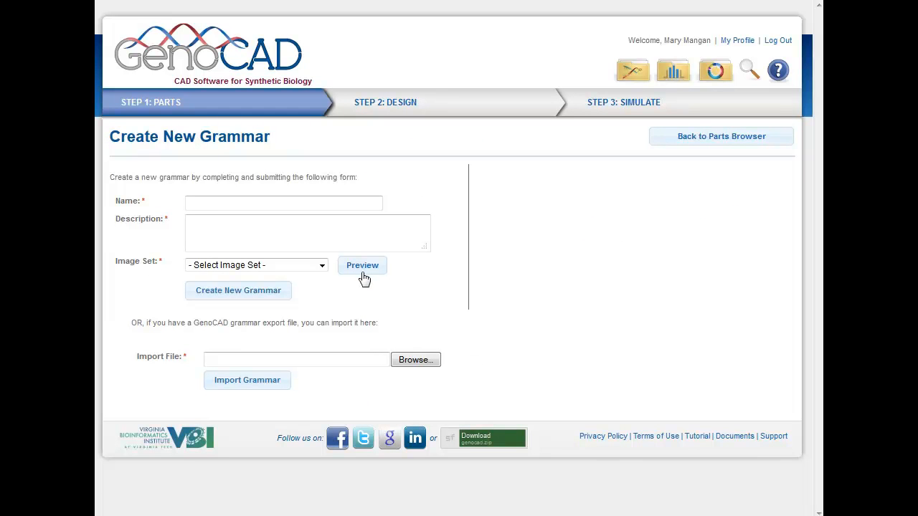
click(256, 264)
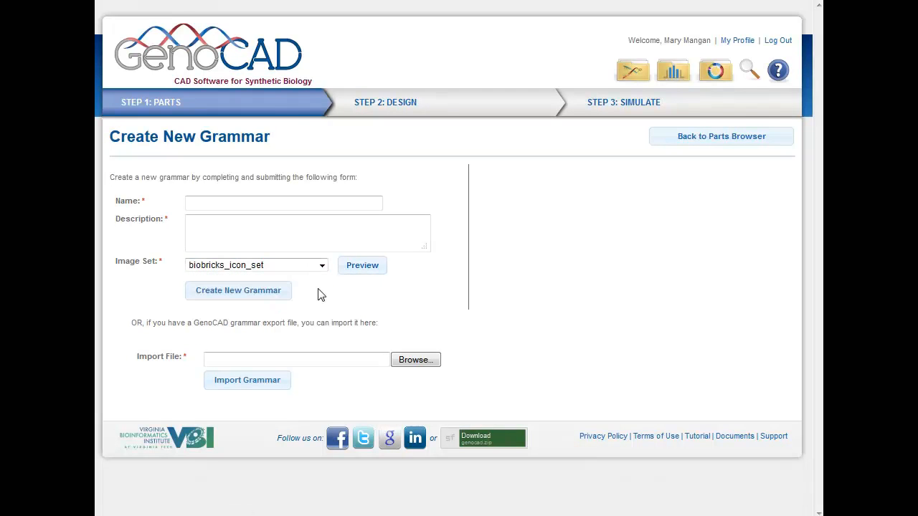
click(361, 264)
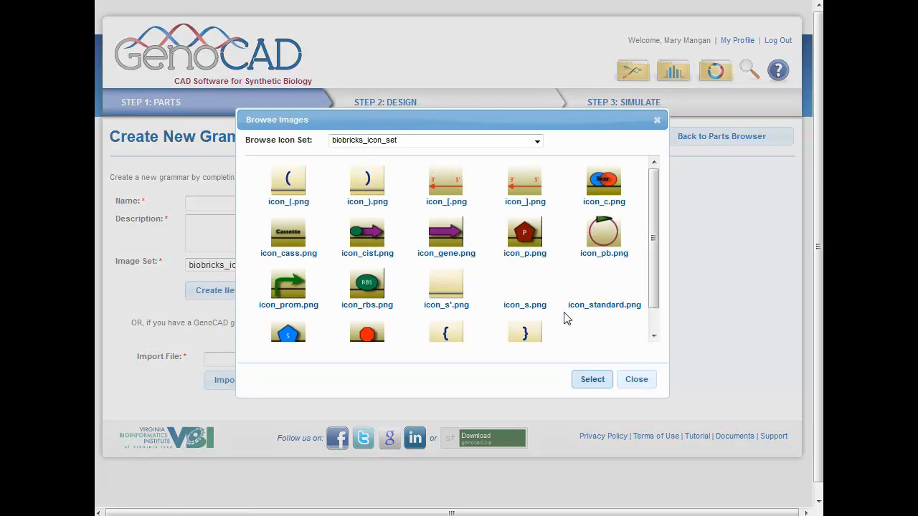
scroll(down, 3)
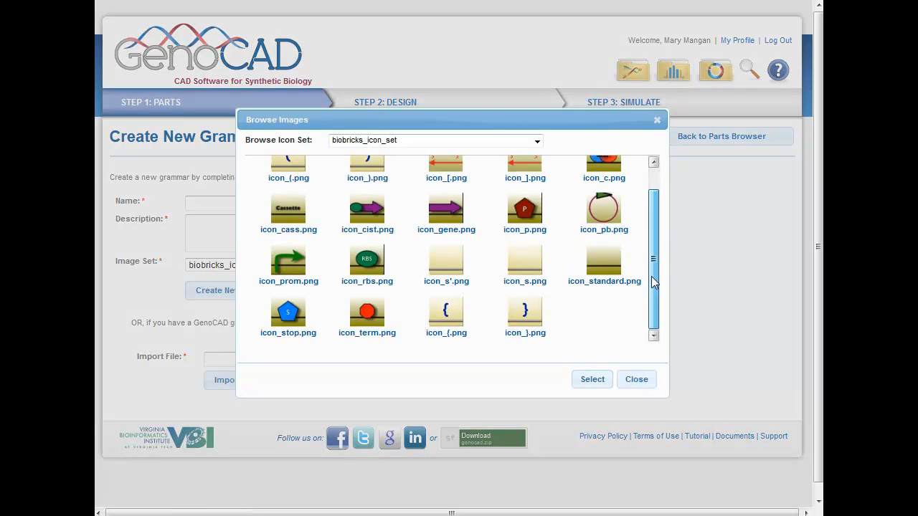
scroll(up, 3)
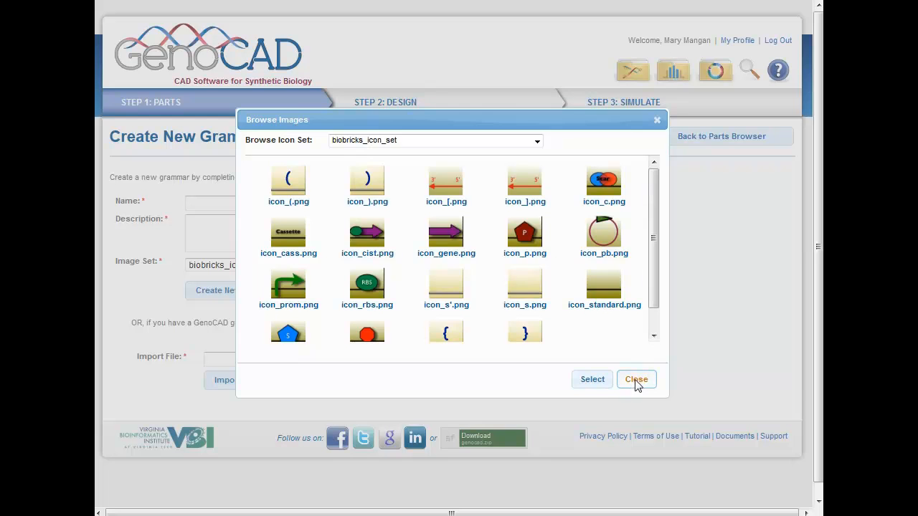
click(636, 379)
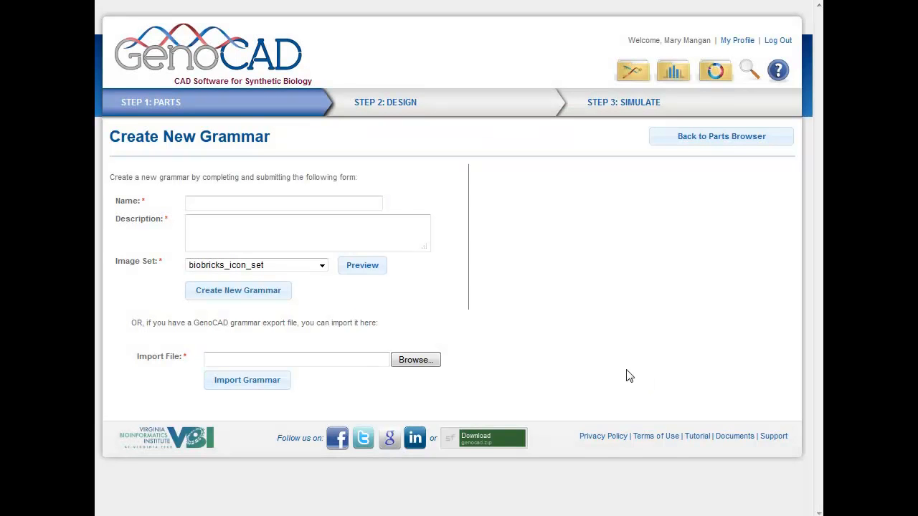
Return from the Create New Grammar form to the Libraries browser.
click(150, 102)
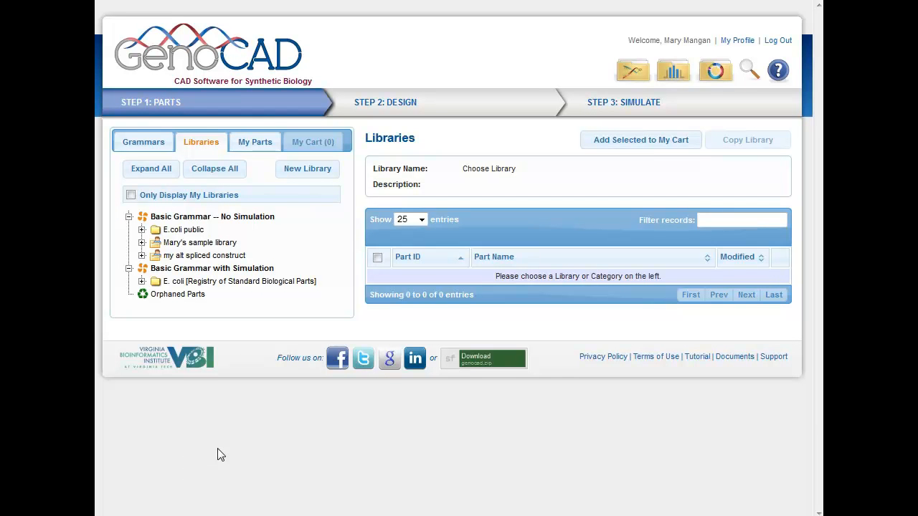
mouse_move(307, 169)
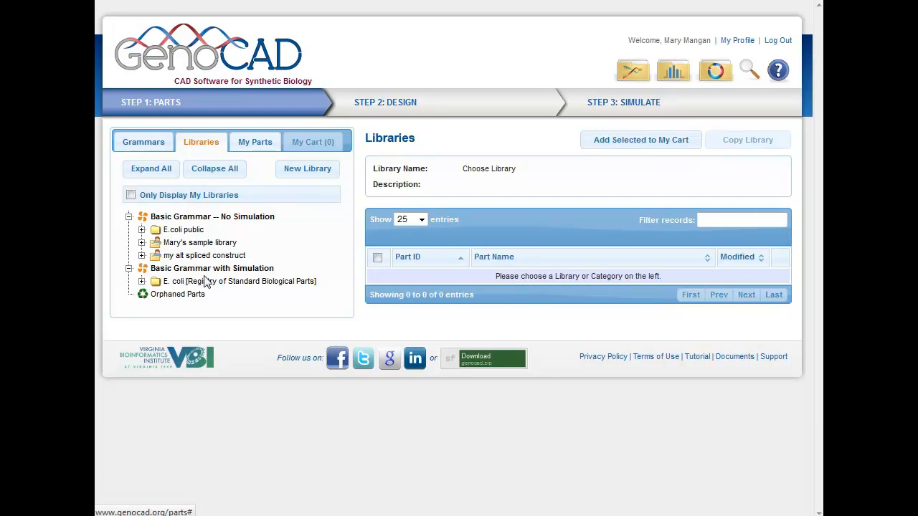
Begin a design with Basic Grammar -- No Simulation and E. coli public, applying the 2cas rule.
click(384, 102)
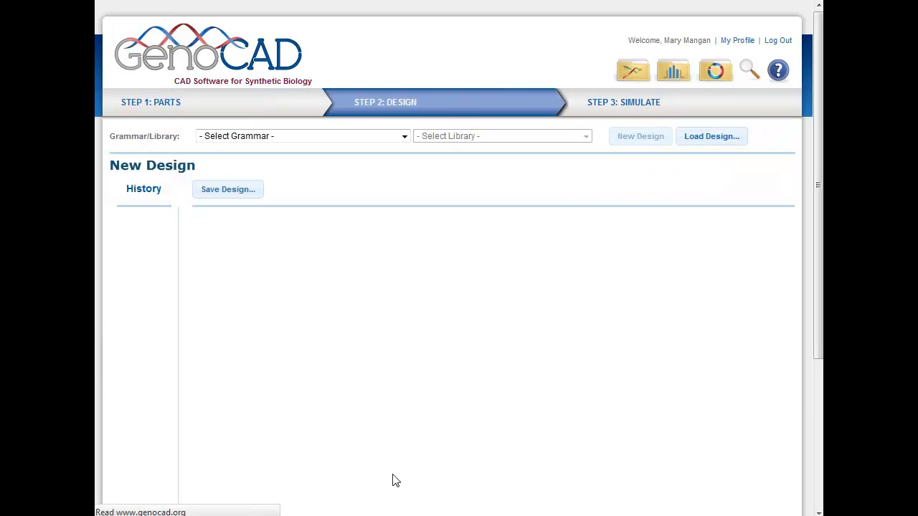
mouse_move(358, 287)
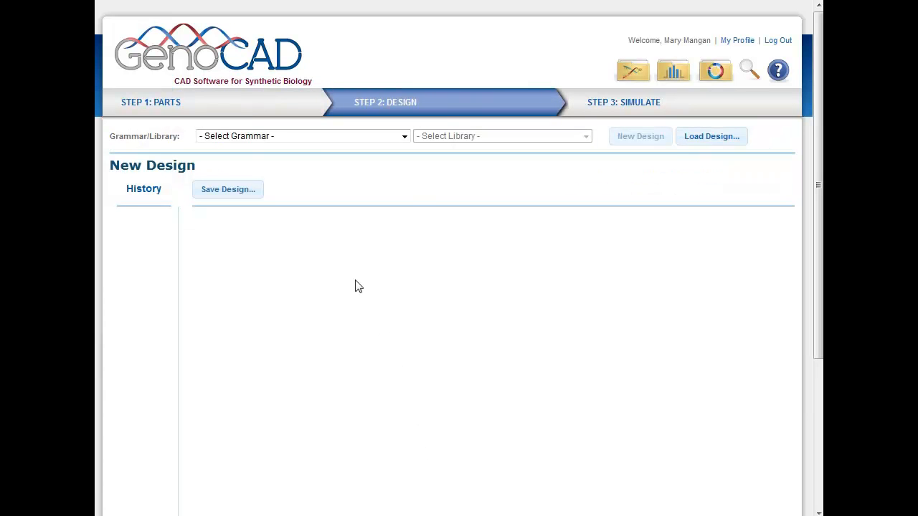
click(404, 135)
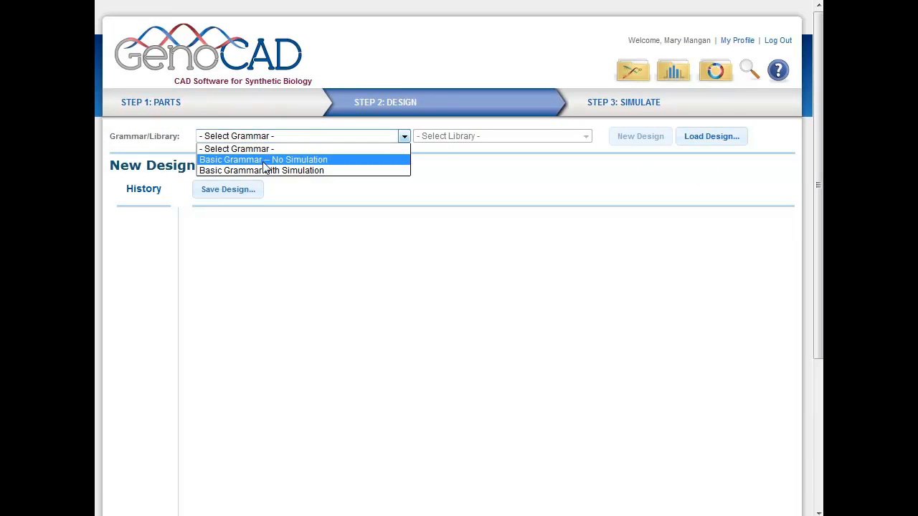
click(264, 159)
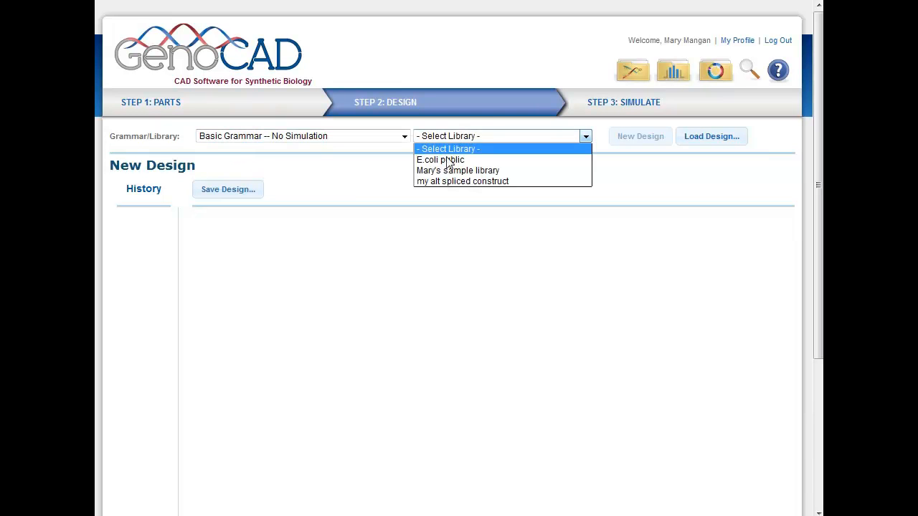
click(439, 159)
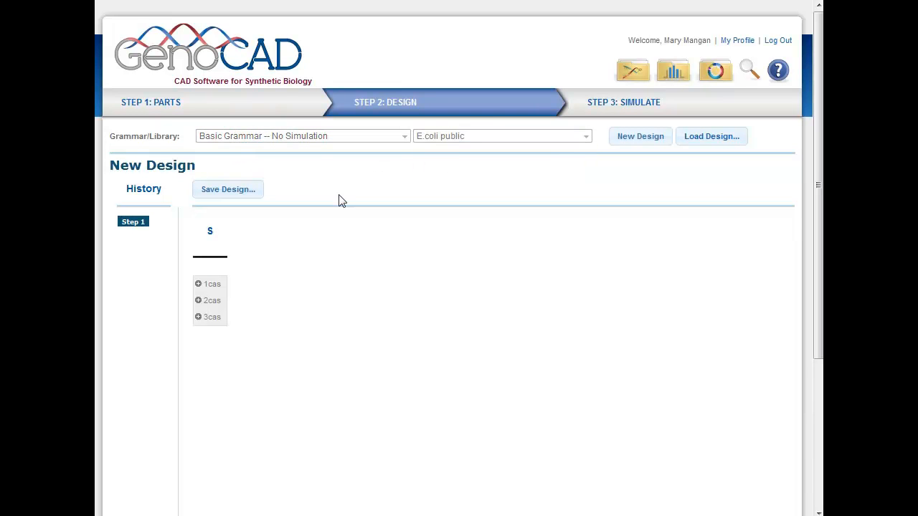
mouse_move(295, 275)
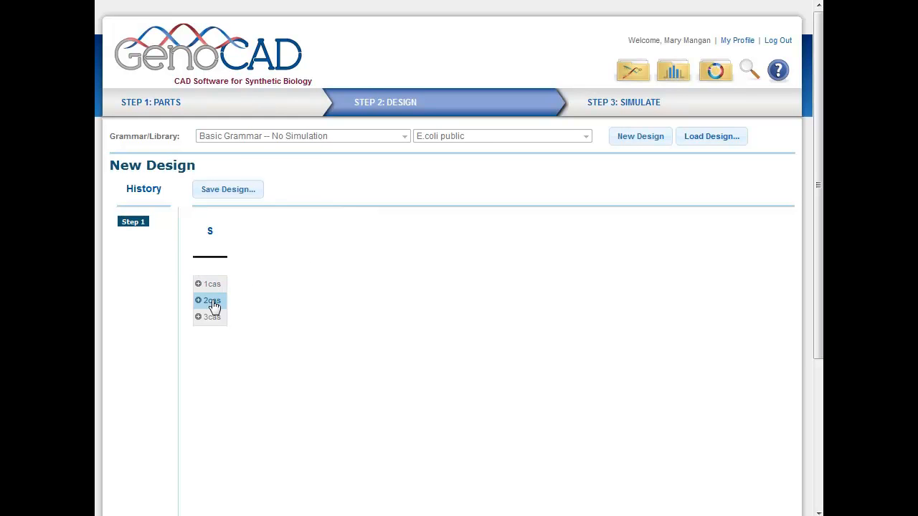
mouse_move(272, 403)
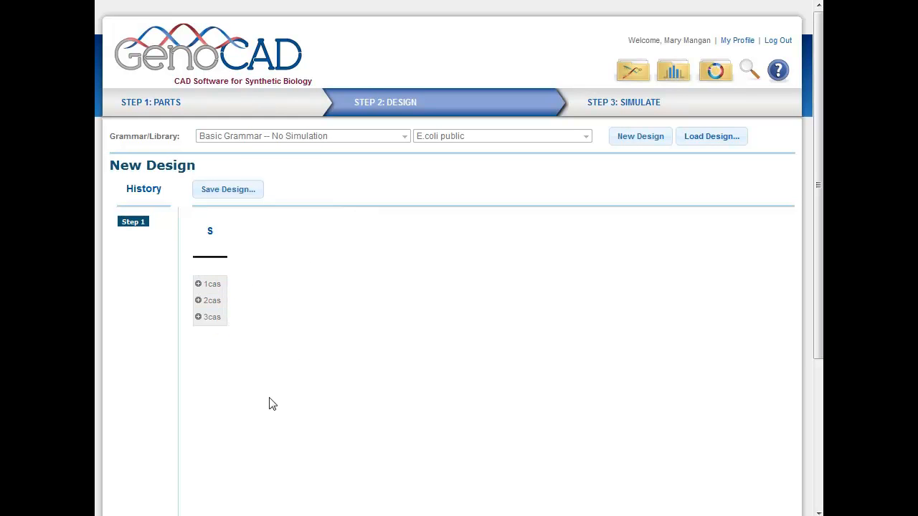
click(210, 299)
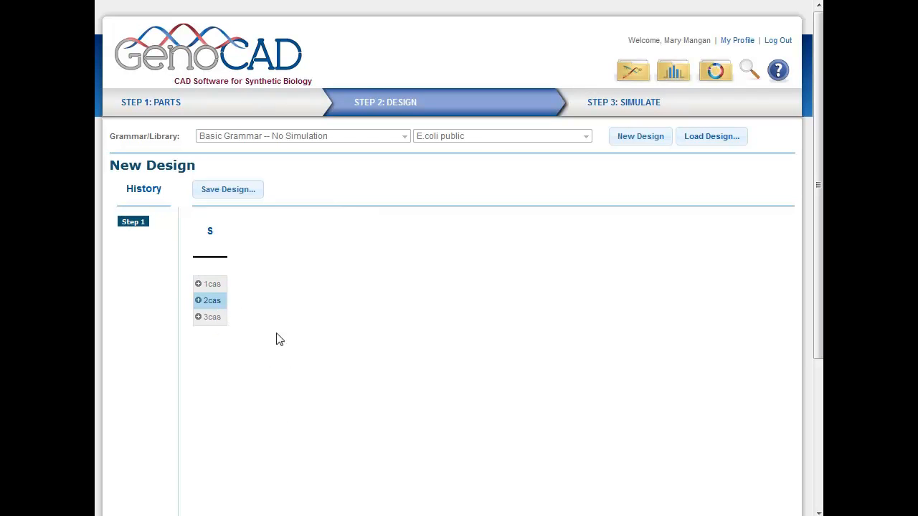
click(211, 301)
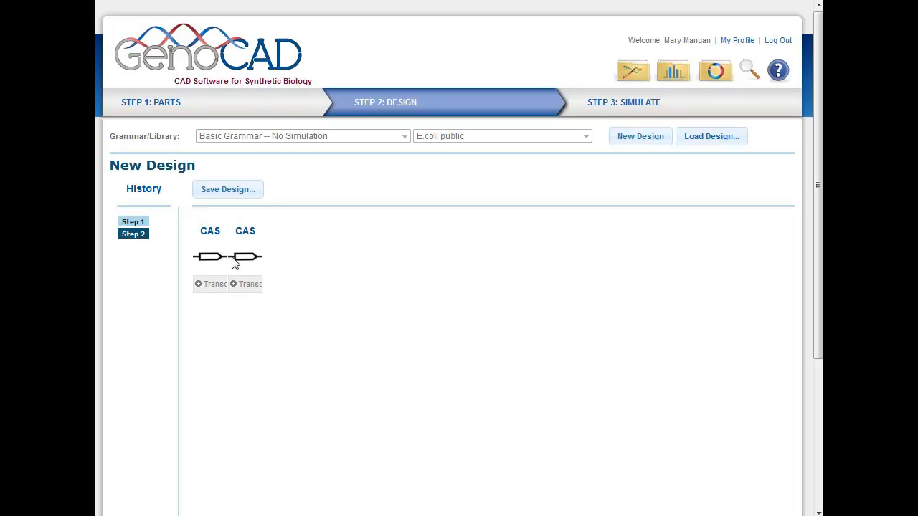
mouse_move(215, 352)
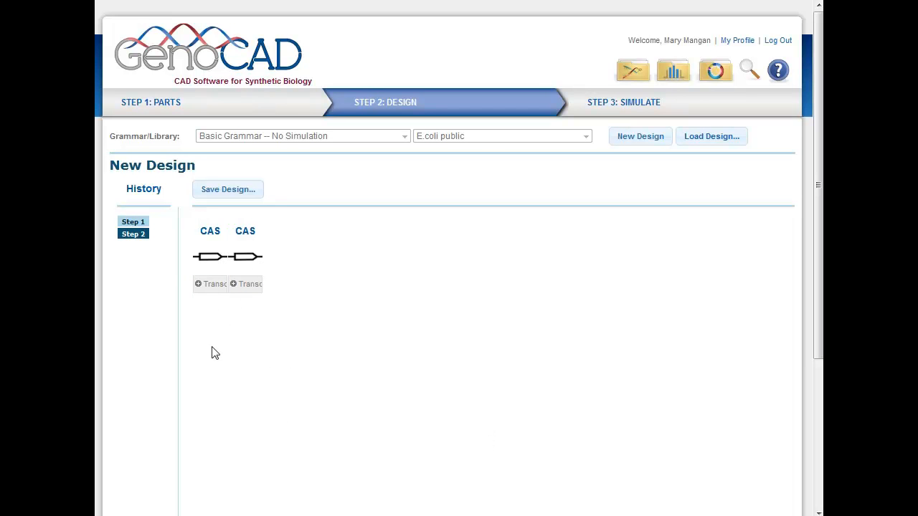
Expand both cassettes via Transc and pick a025z coding sequences and a025n second promoter.
click(210, 284)
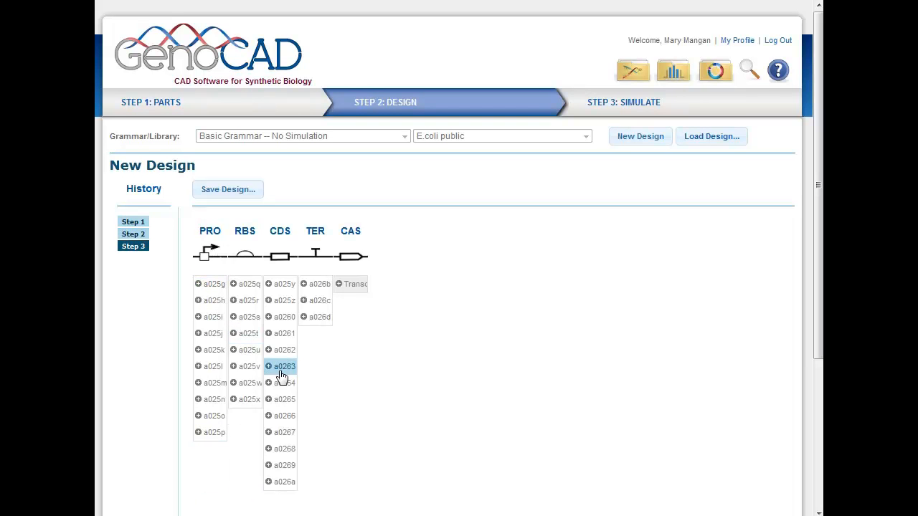
mouse_move(209, 301)
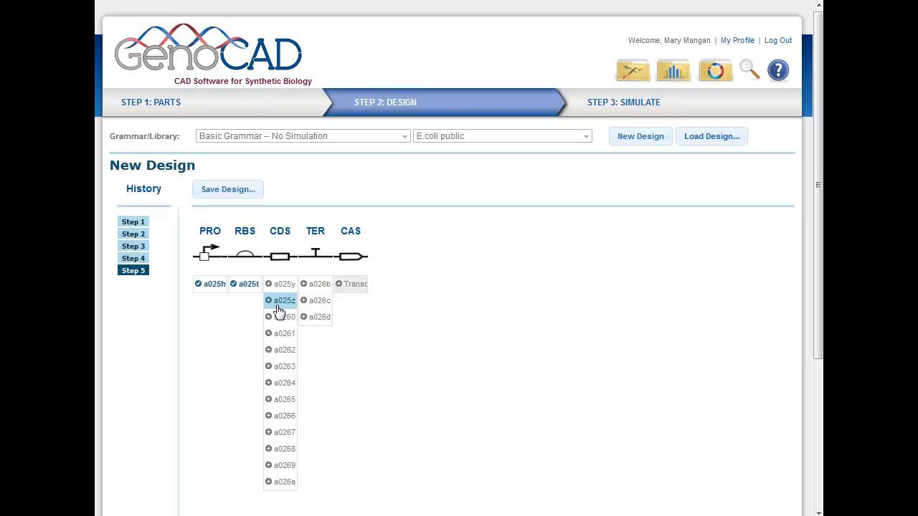
click(281, 299)
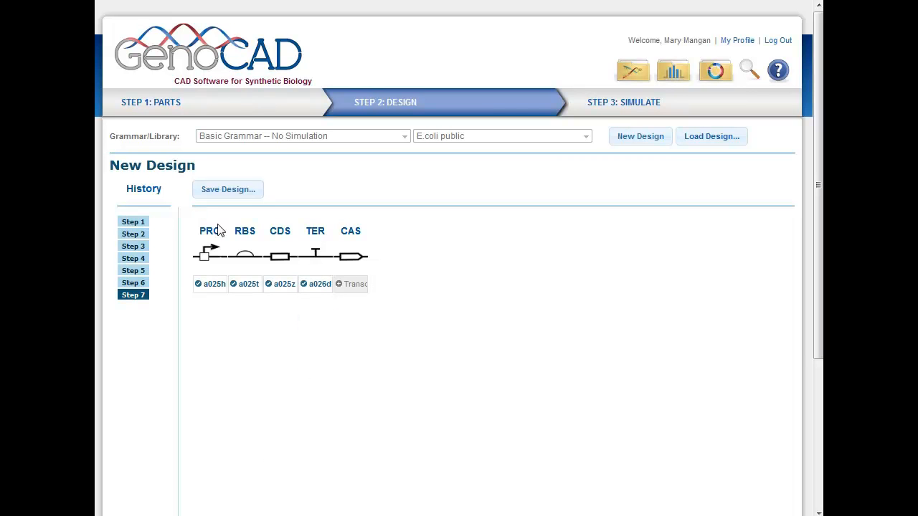
mouse_move(267, 314)
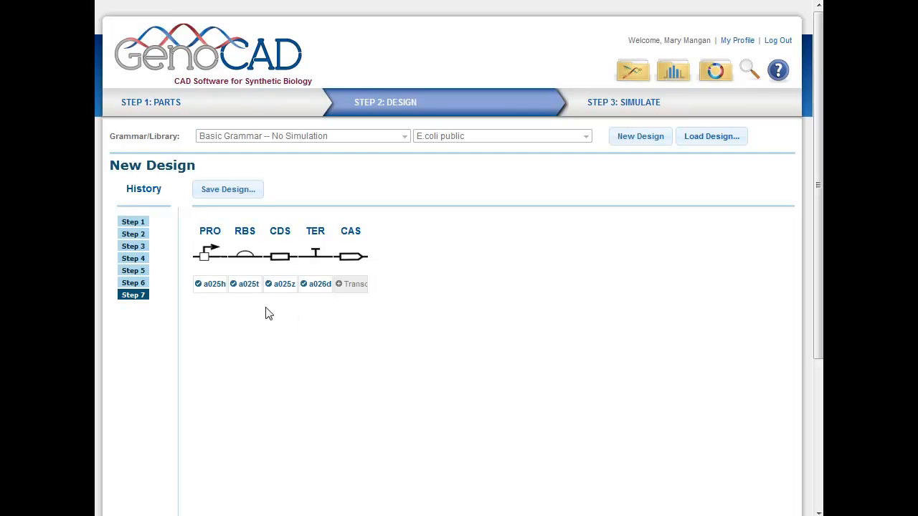
mouse_move(357, 273)
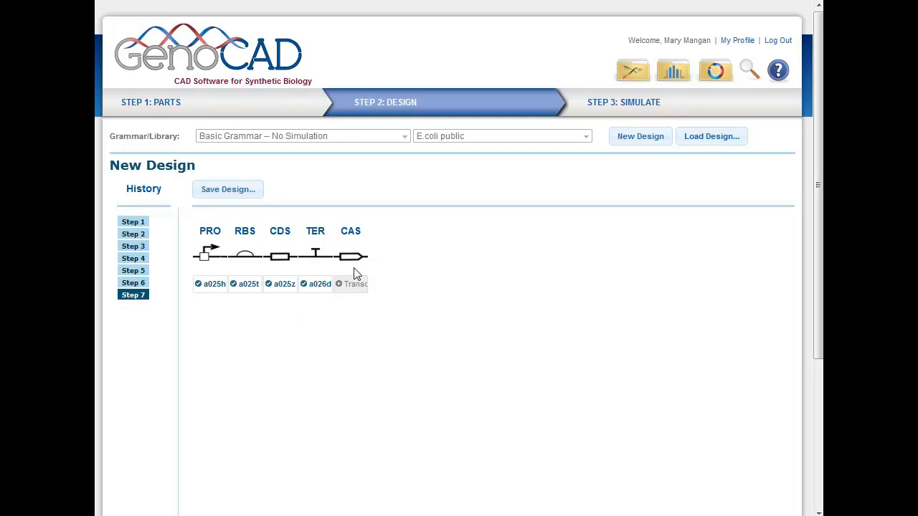
click(353, 284)
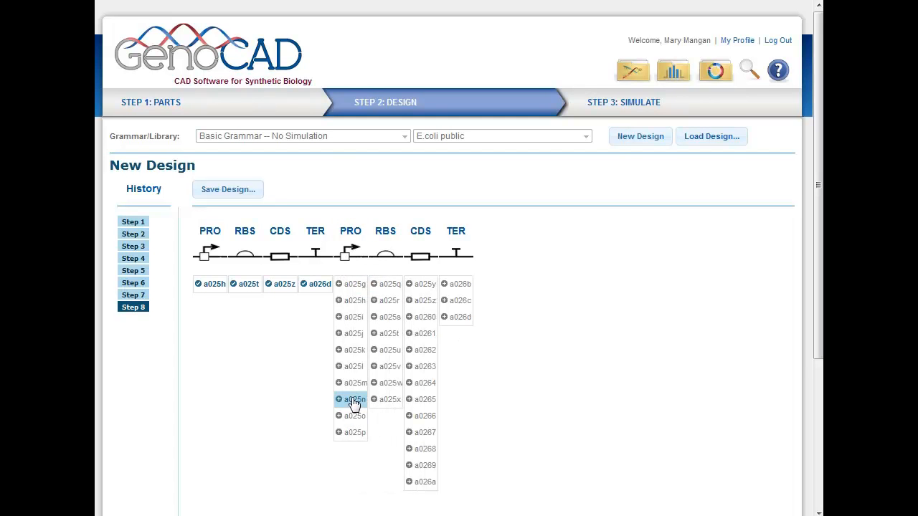
click(352, 398)
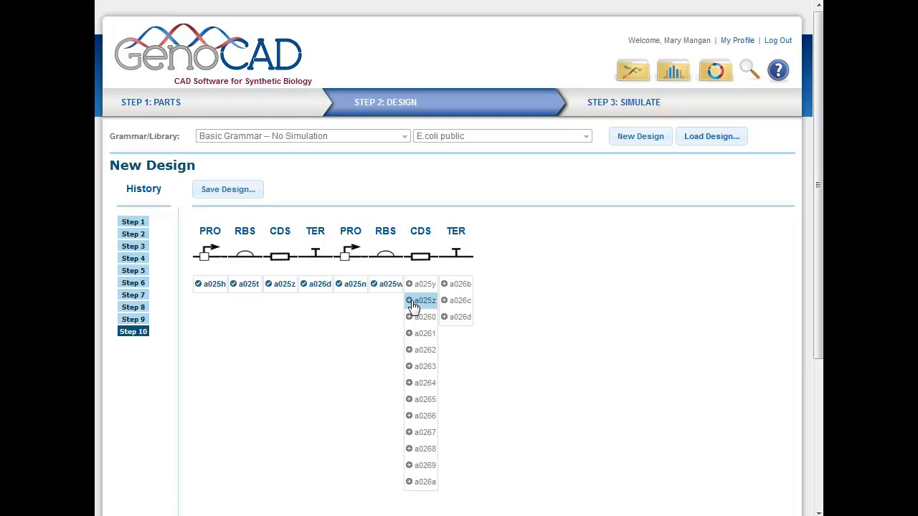
click(423, 301)
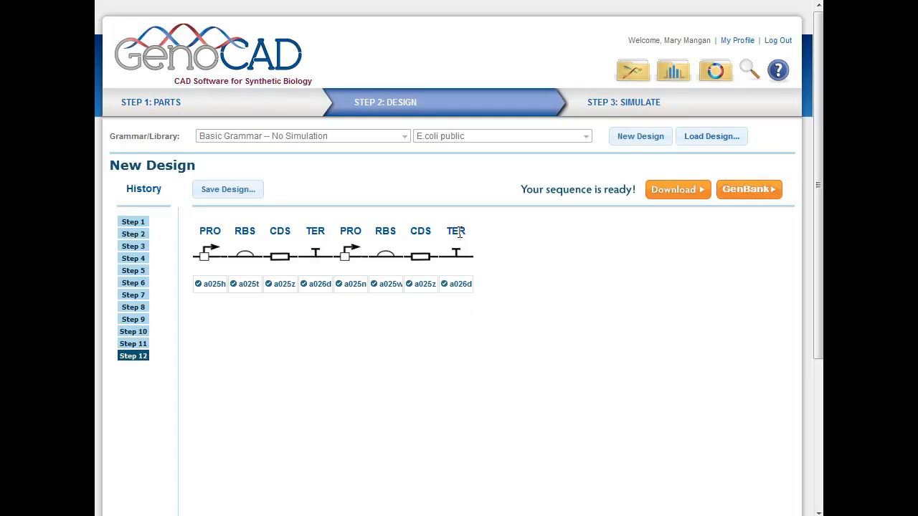
mouse_move(504, 336)
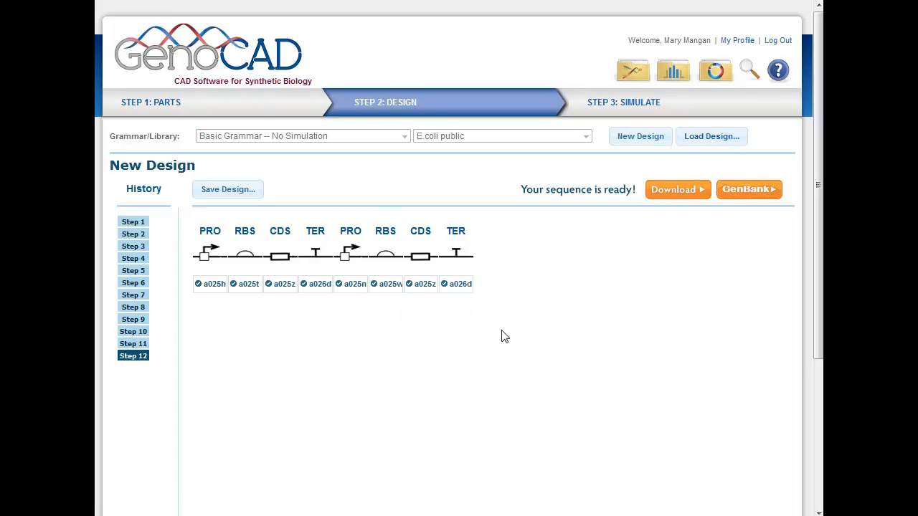
Cancel the Firefox 'Opening sequence.txt' download dialog.
click(674, 189)
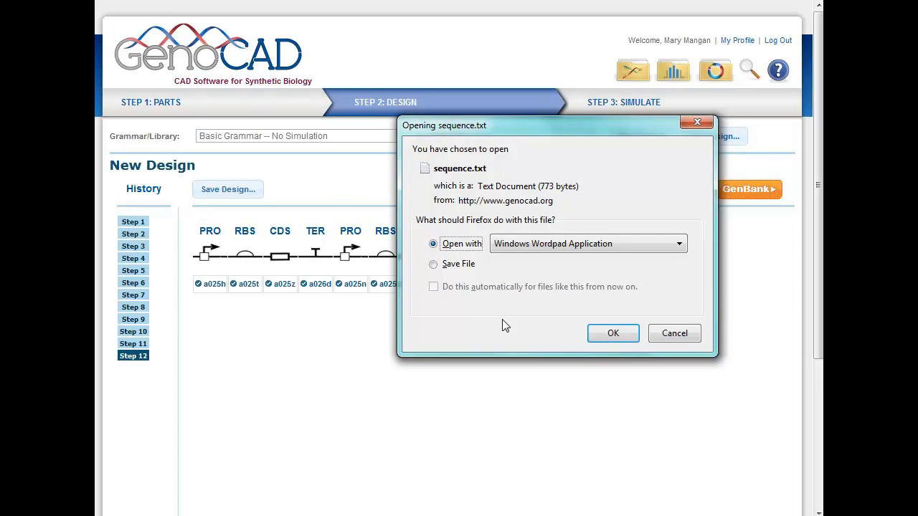
mouse_move(672, 332)
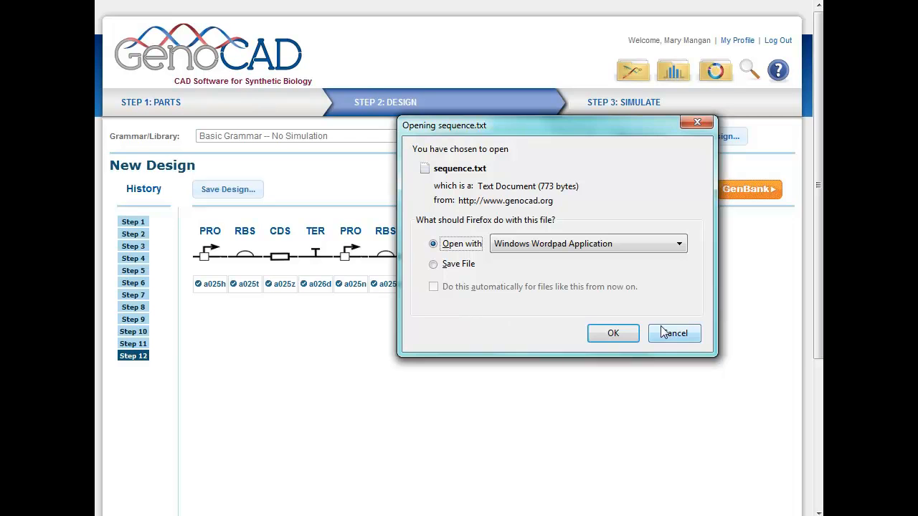
click(674, 333)
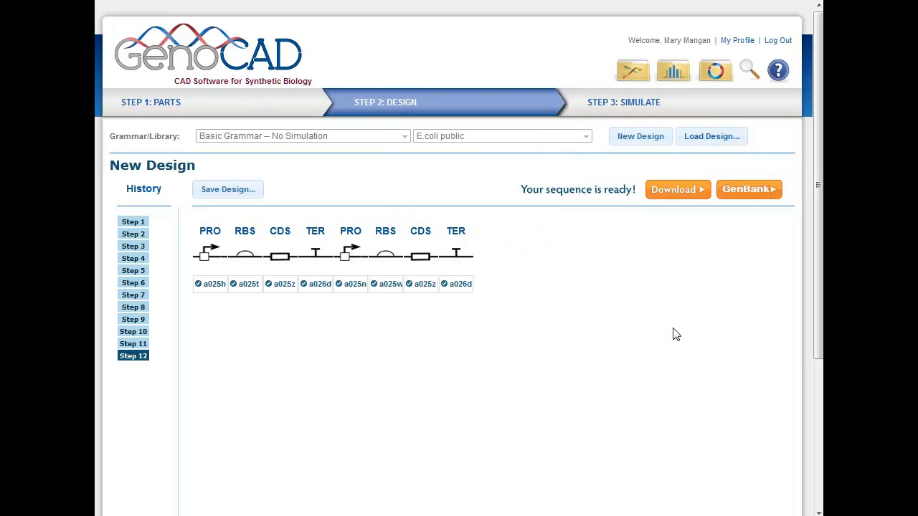
mouse_move(427, 373)
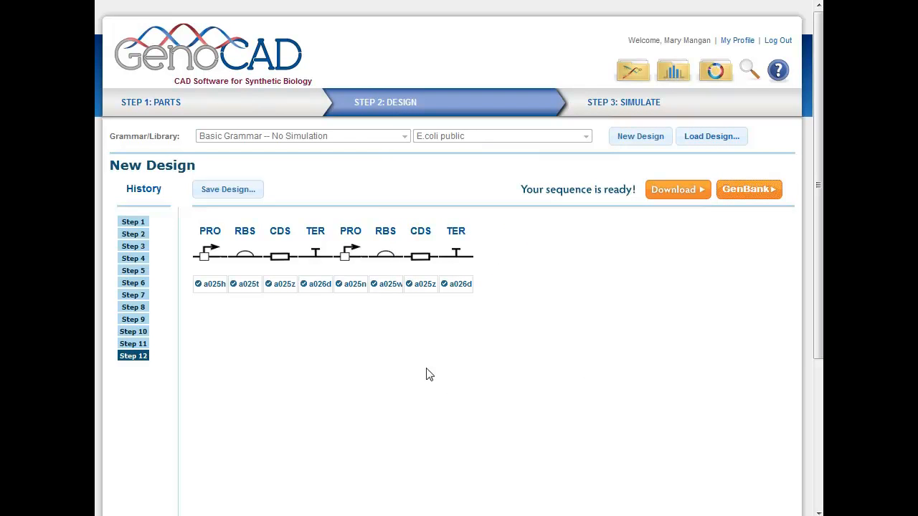
mouse_move(151, 102)
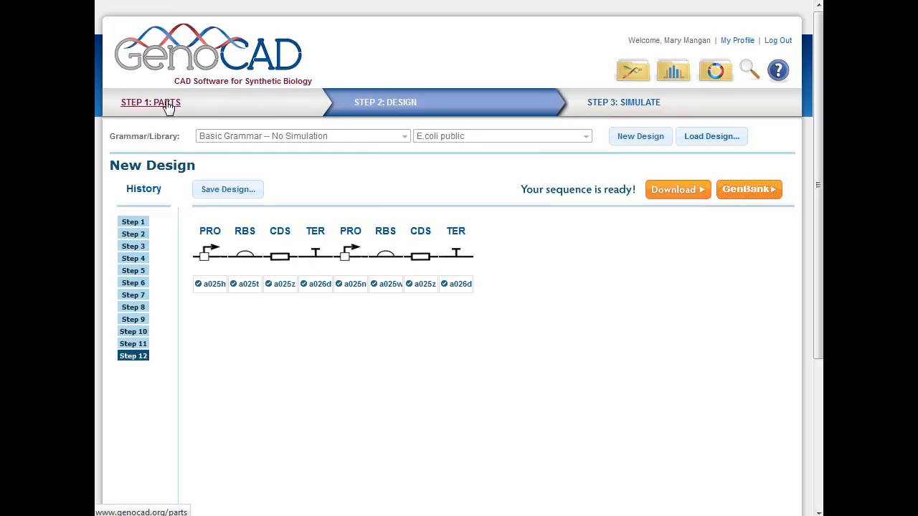
mouse_move(439, 183)
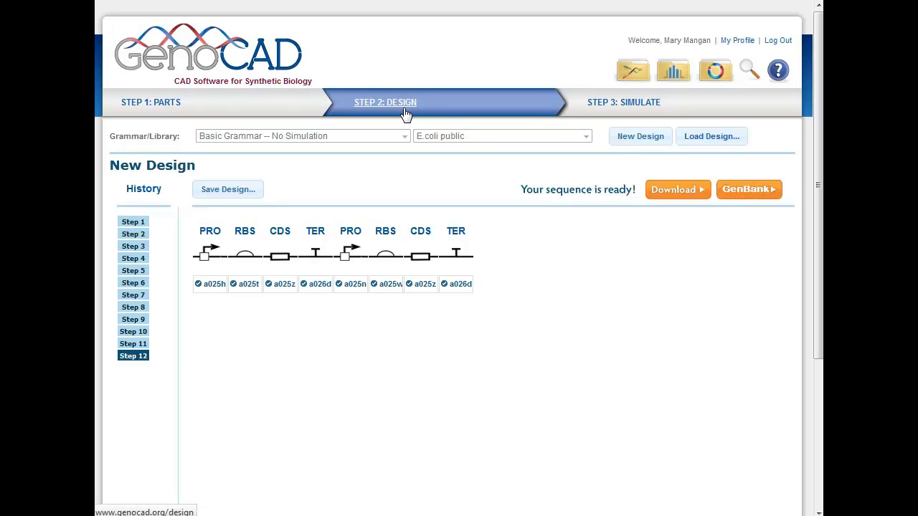
mouse_move(490, 309)
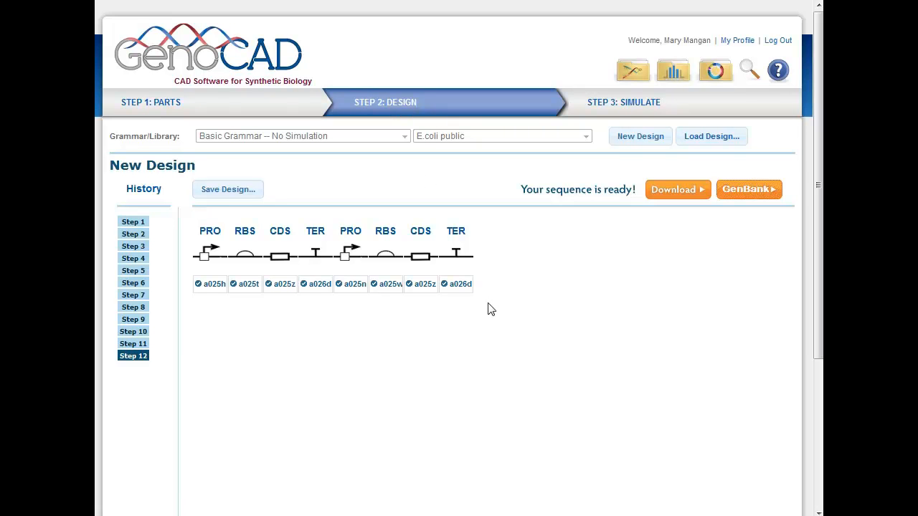
mouse_move(293, 128)
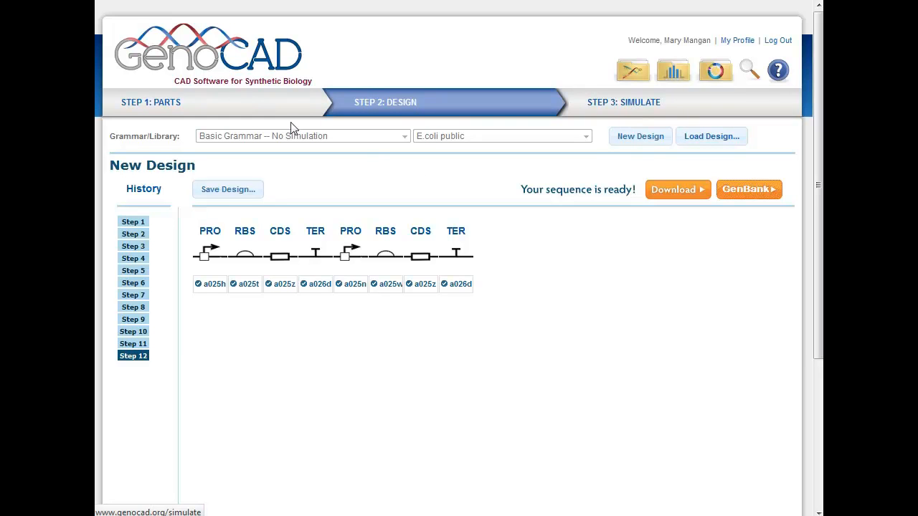
mouse_move(622, 102)
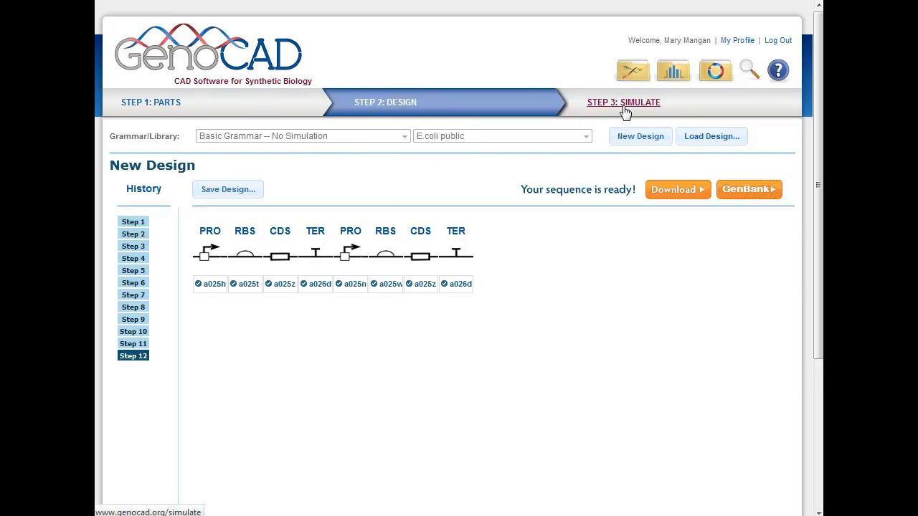
Reach the Simulate Design page and highlight the pLacI tetR public design.
click(623, 102)
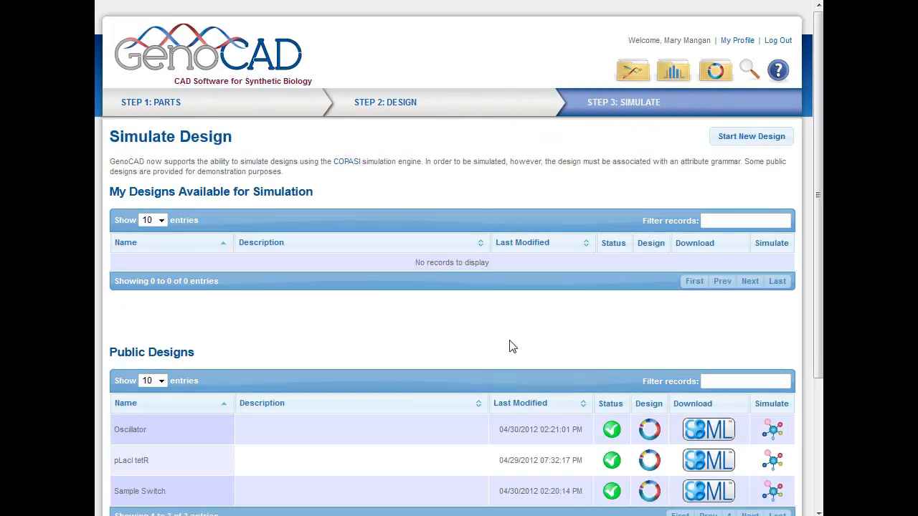
mouse_move(445, 358)
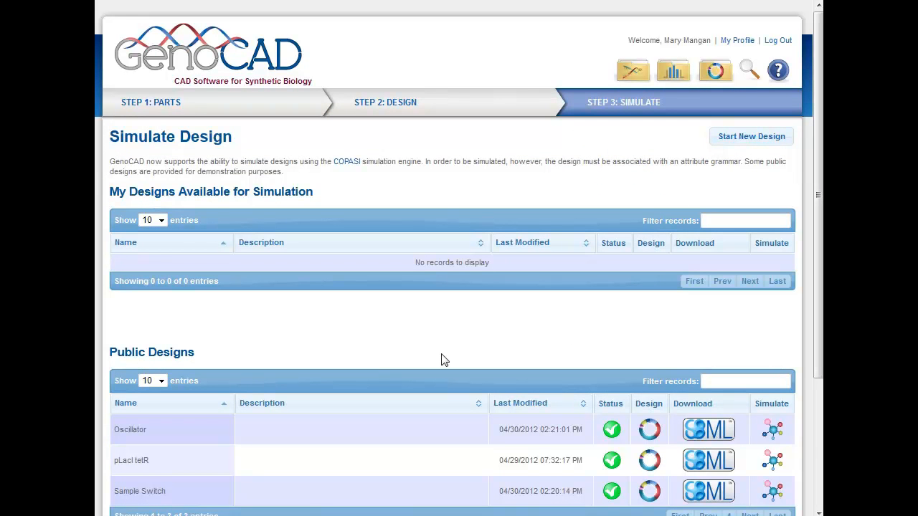
scroll(down, 3)
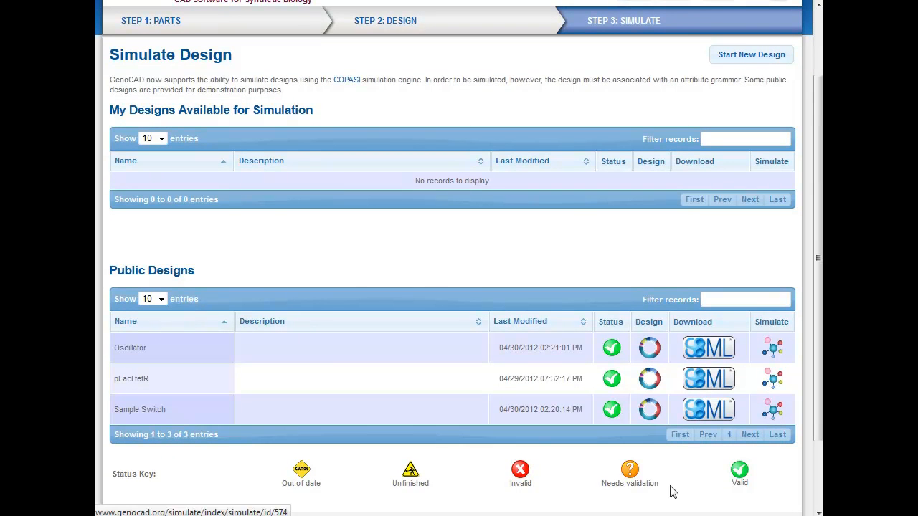
mouse_move(548, 508)
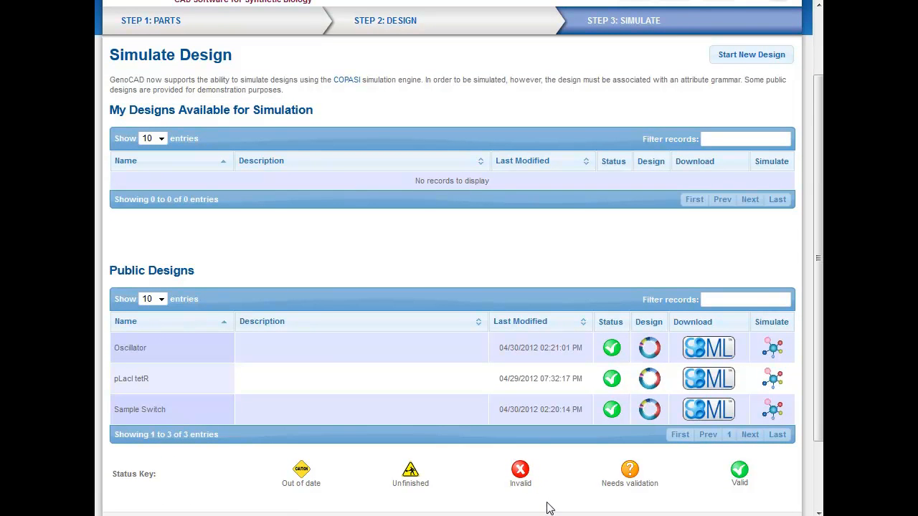
mouse_move(167, 270)
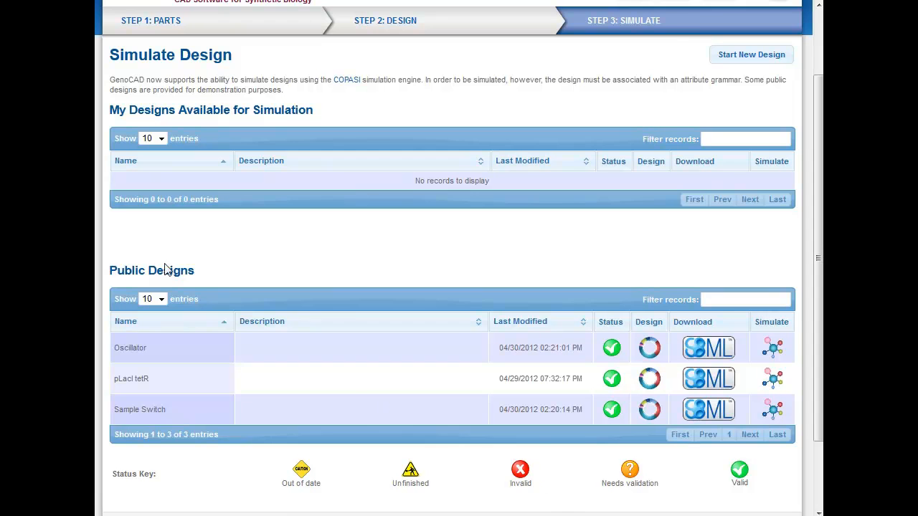
mouse_move(281, 265)
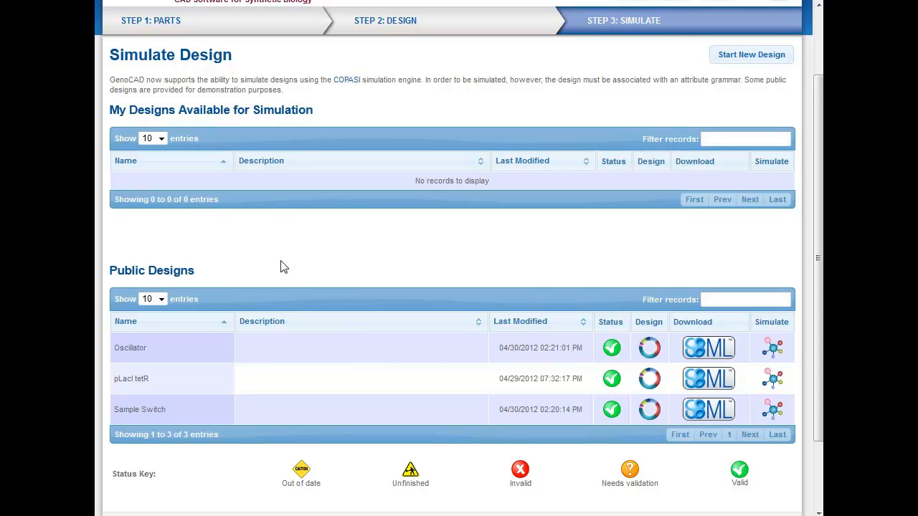
mouse_move(150, 381)
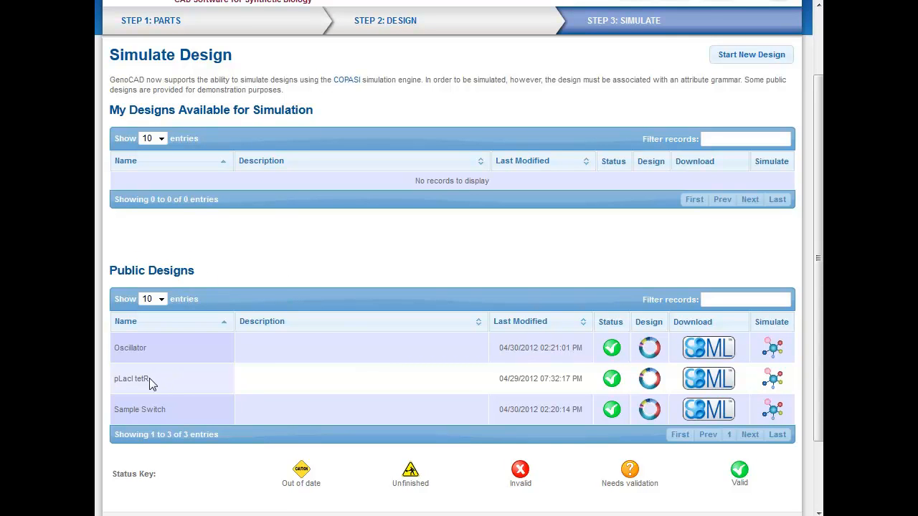
double_click(130, 379)
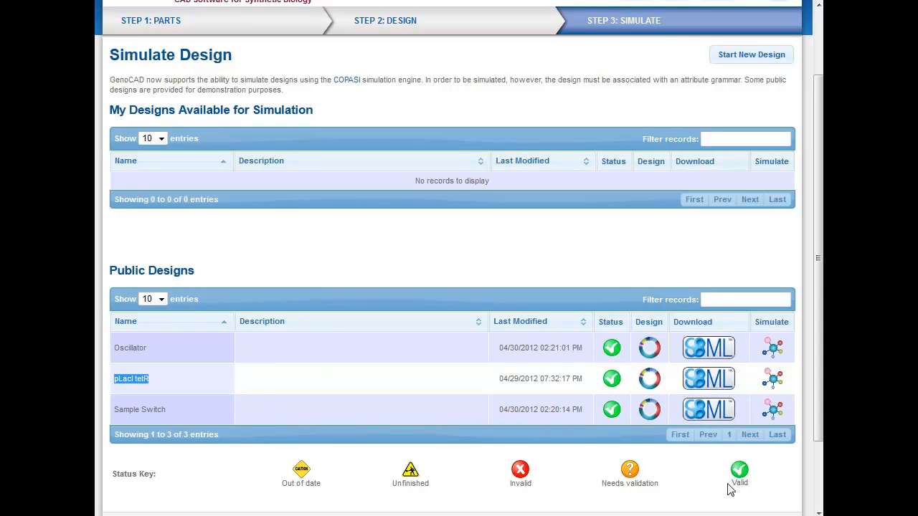
mouse_move(773, 379)
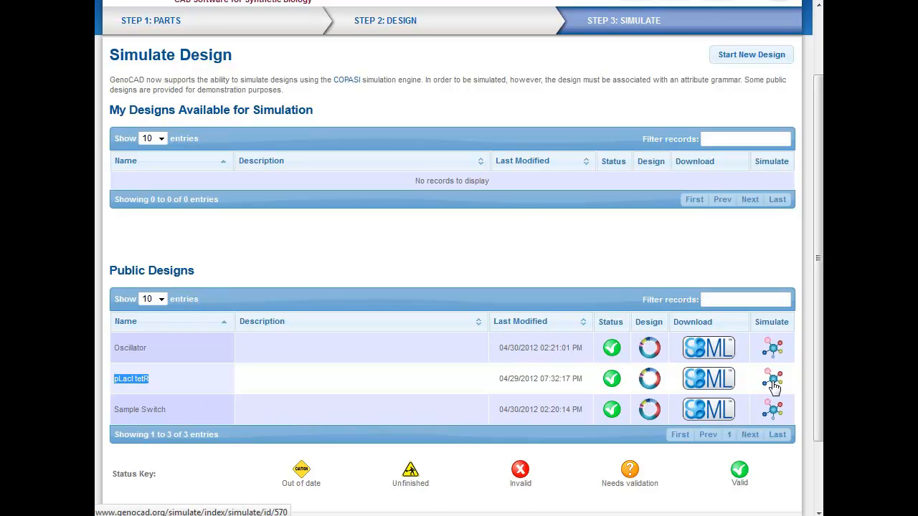
Run the pLacI tetR simulation with duration 60 and interval time 15.
click(772, 378)
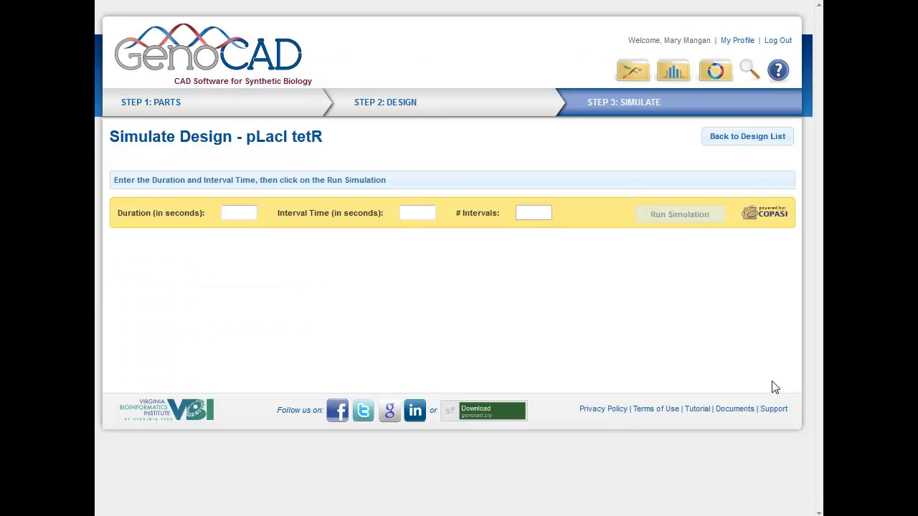
mouse_move(812, 247)
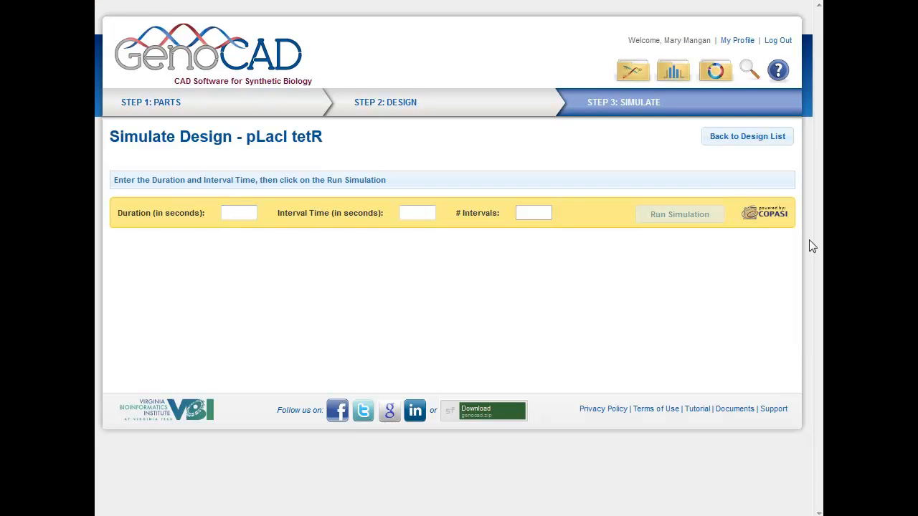
text(60)
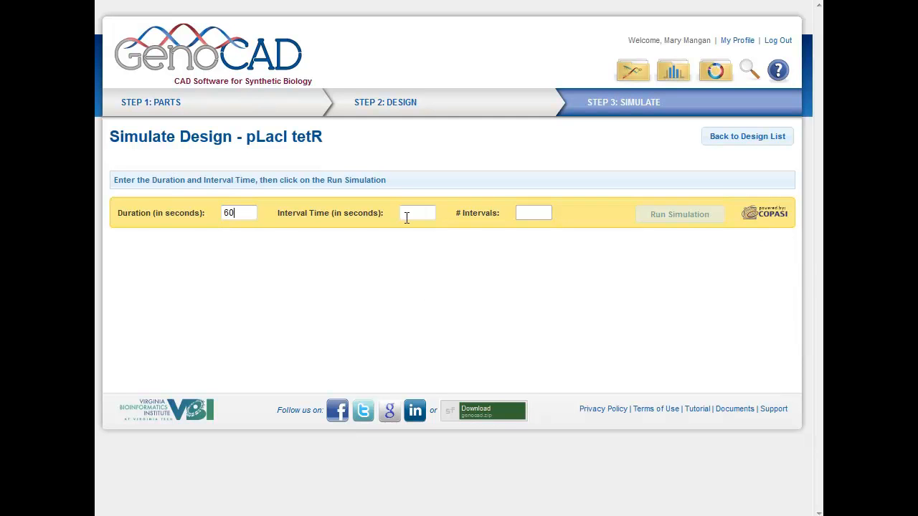
text(15)
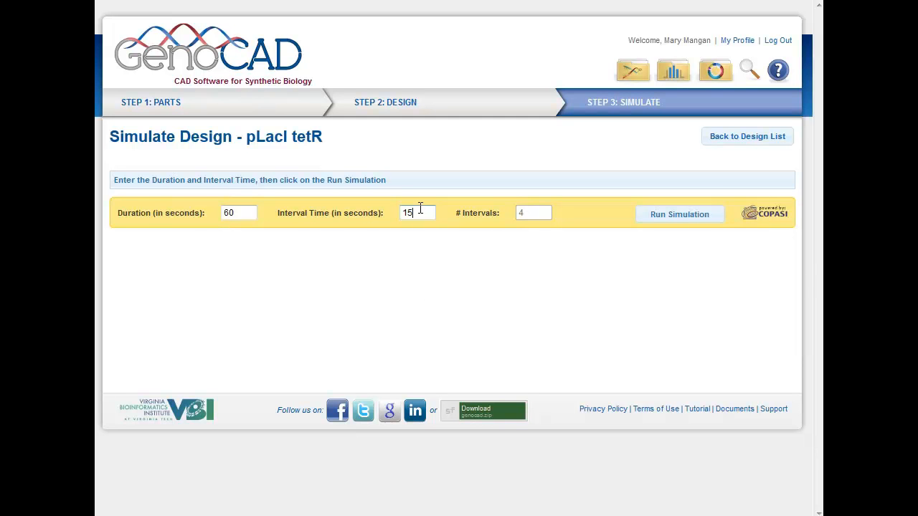
click(680, 214)
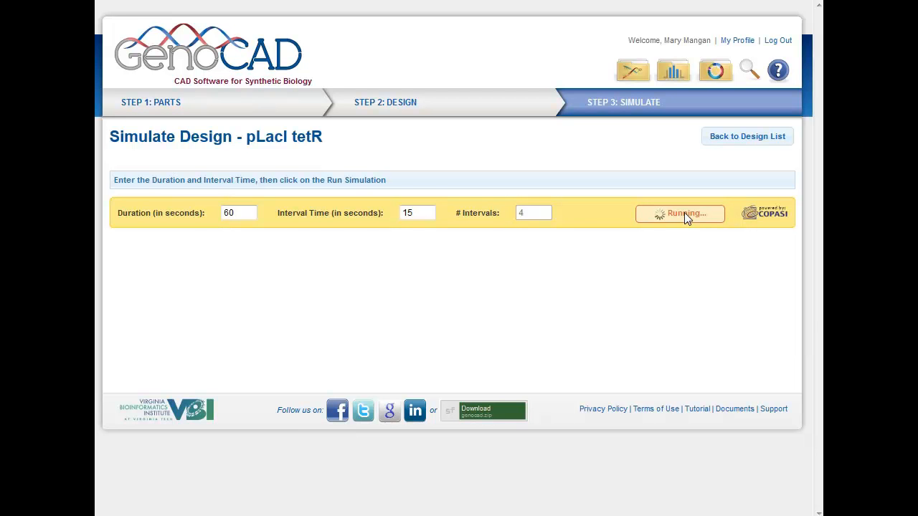
View the Simulation Results chart of particle numbers over the 60-second run.
click(679, 213)
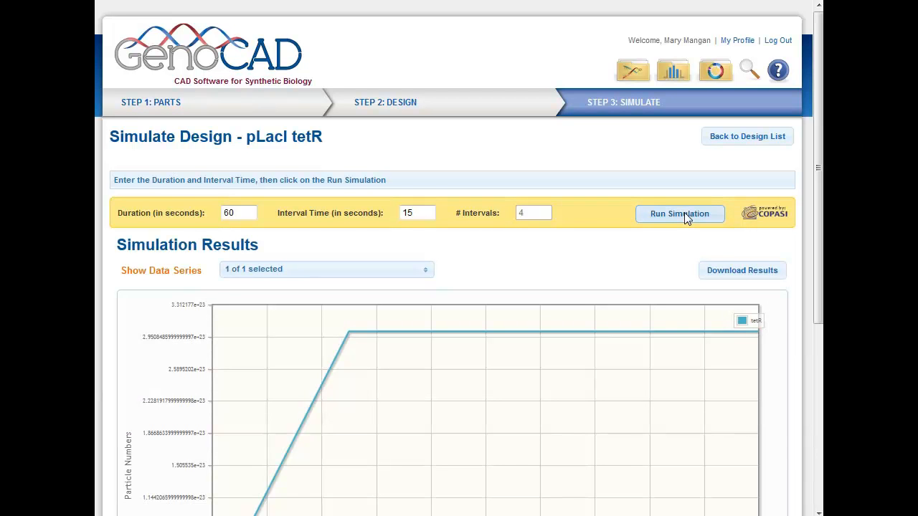
scroll(down, 3)
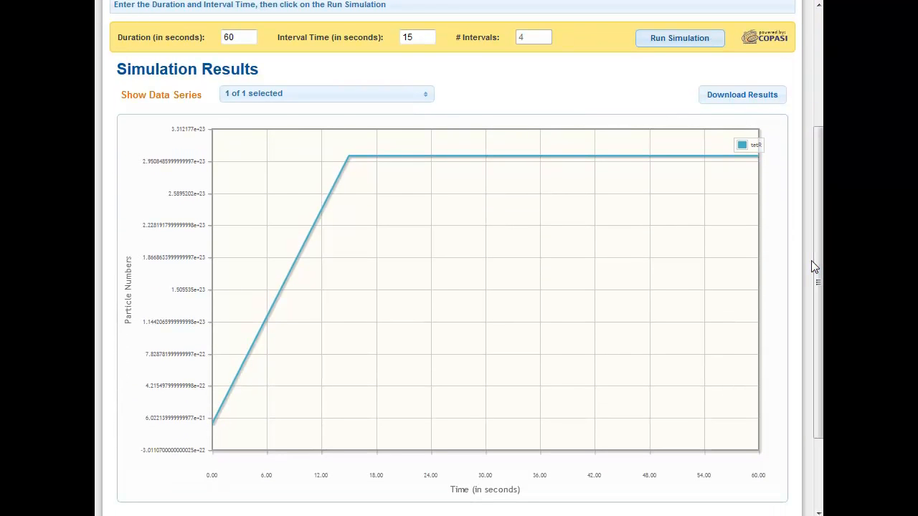
scroll(up, 3)
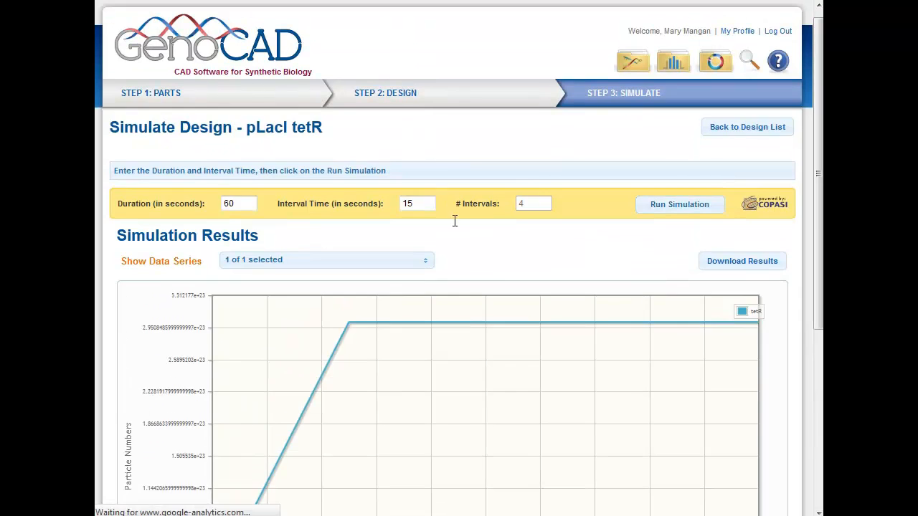